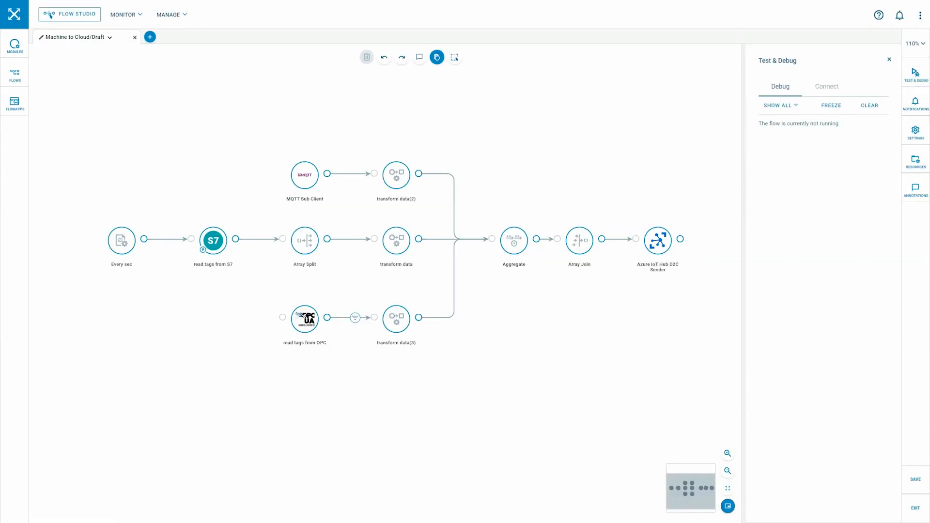
mouse_move(440, 417)
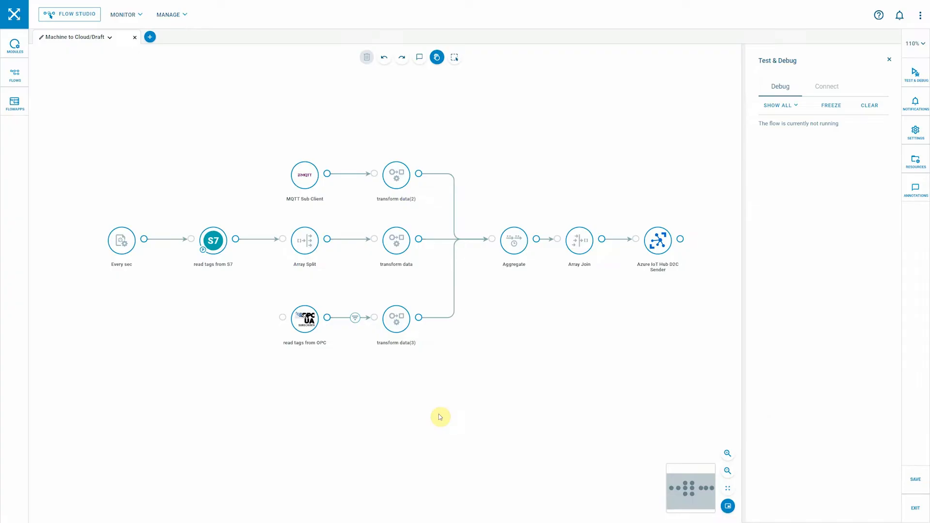
mouse_move(431, 413)
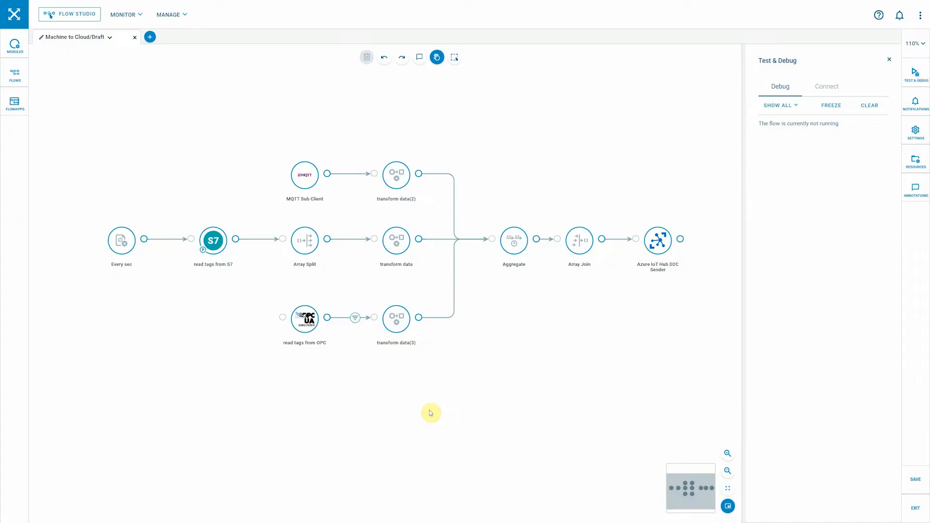
mouse_move(425, 413)
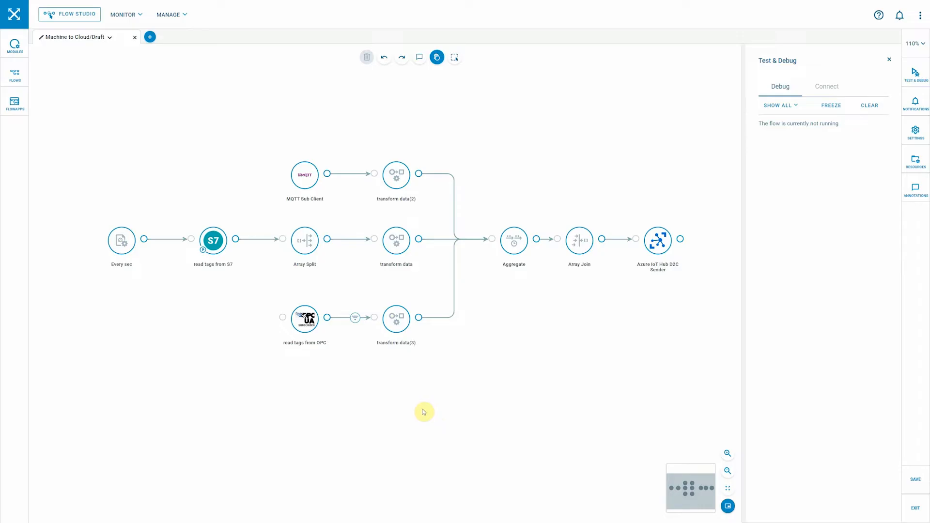
mouse_move(286, 377)
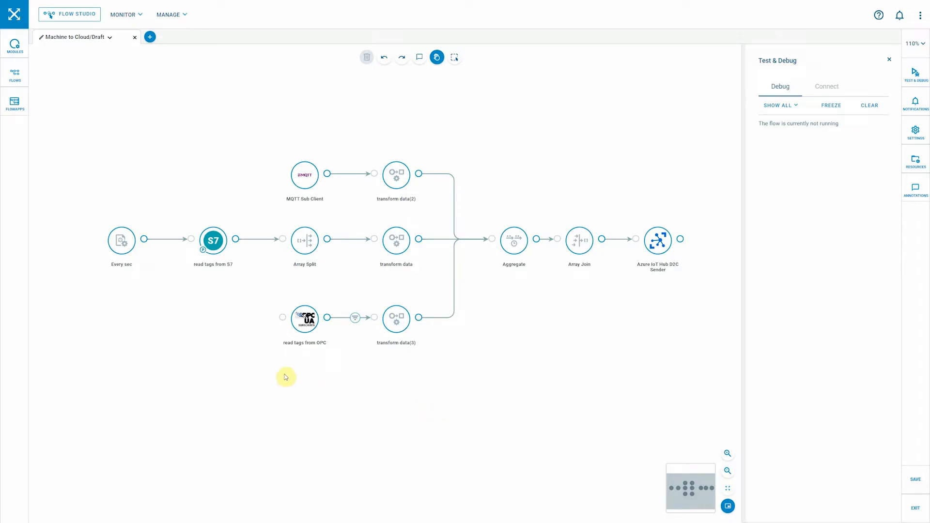
- Review the S7 and OPC read-tag module settings, then connect the flow to Factory1
click(212, 241)
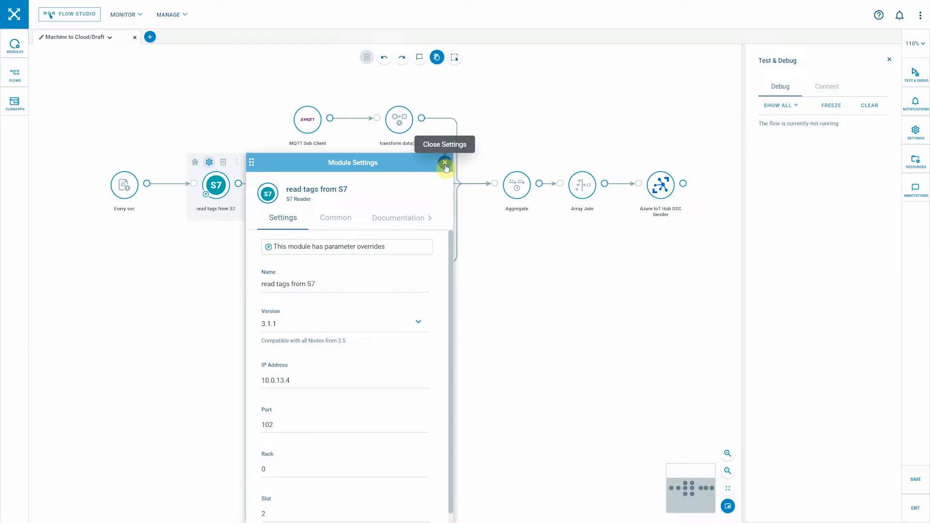
click(445, 163)
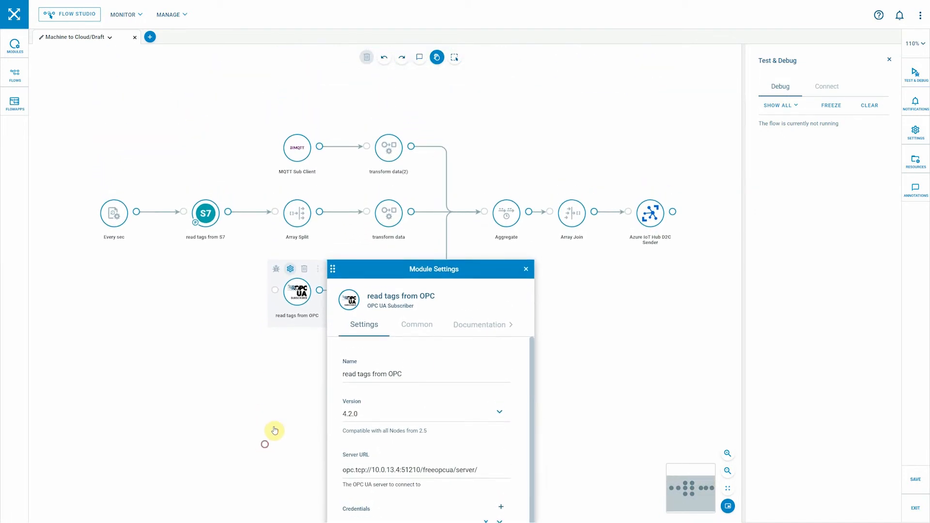
click(525, 269)
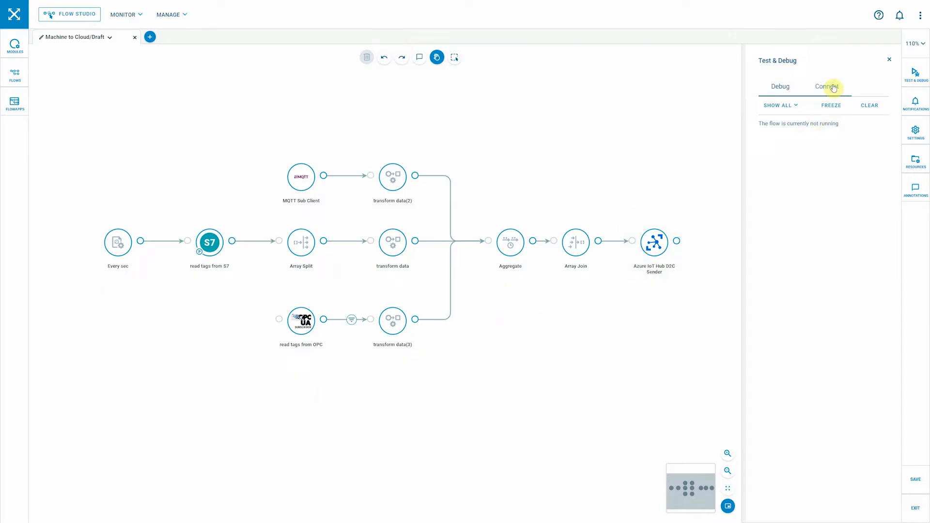
click(826, 87)
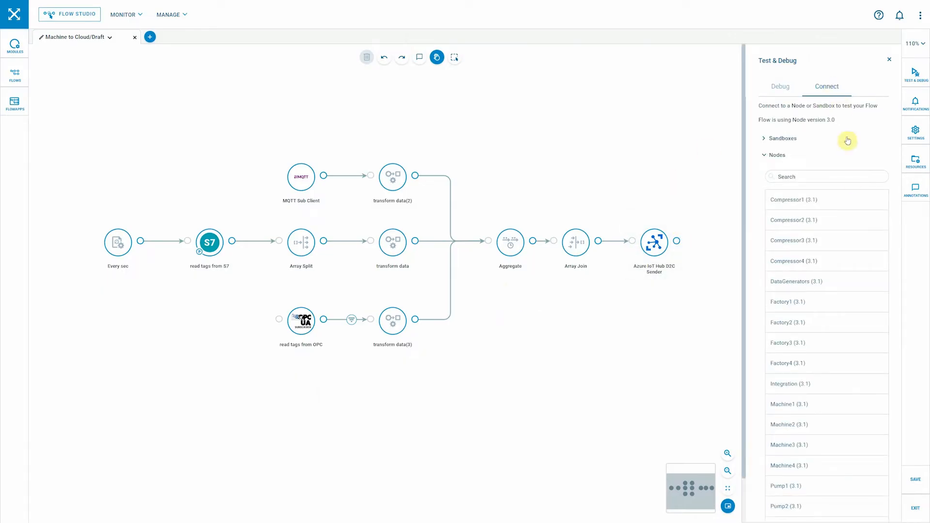
mouse_move(813, 306)
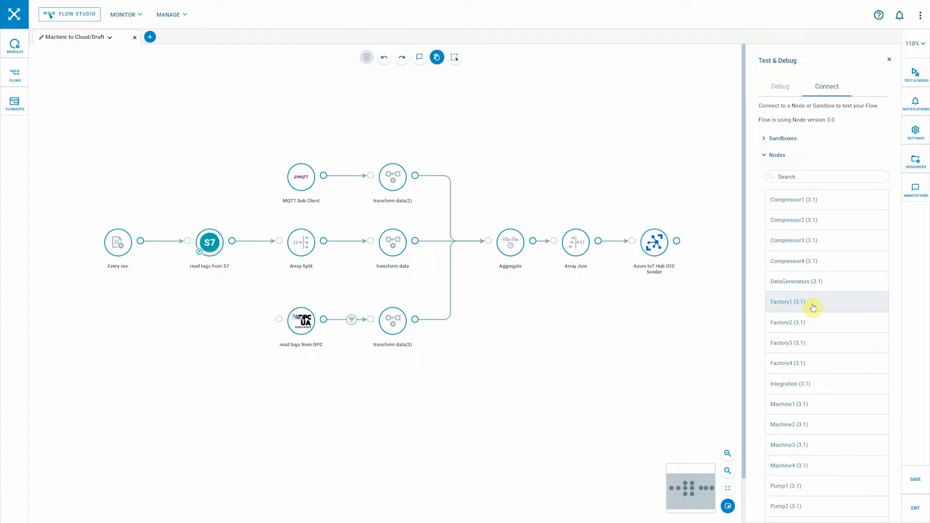
click(788, 302)
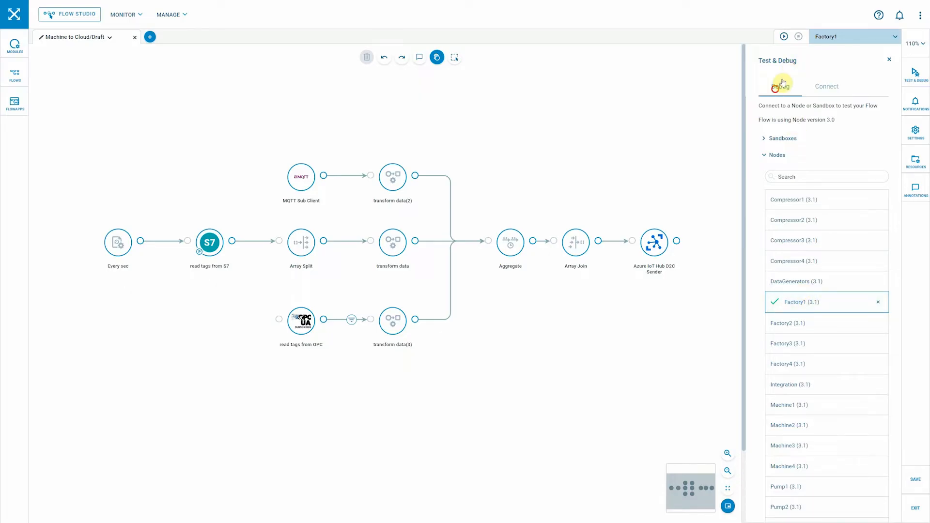
- Return to Debug messages and enable transform data module output showing S7 tag values
click(783, 37)
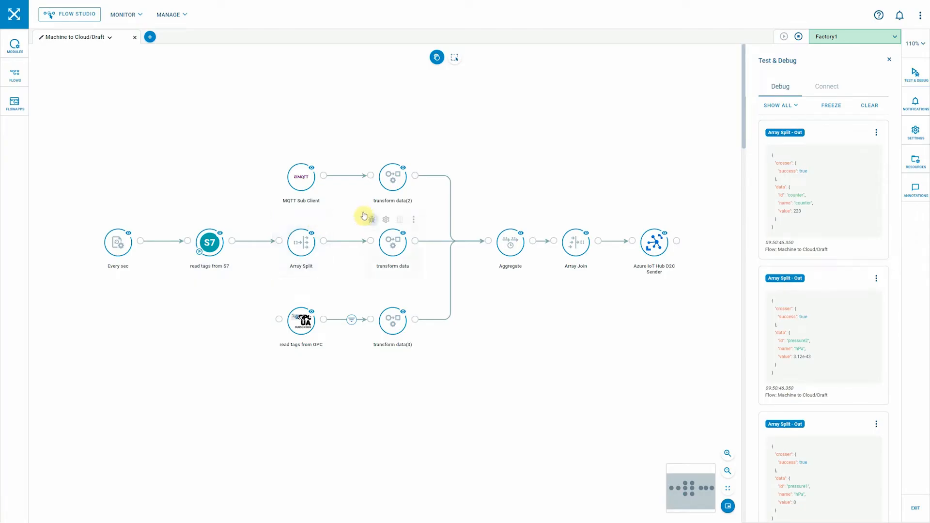
click(392, 241)
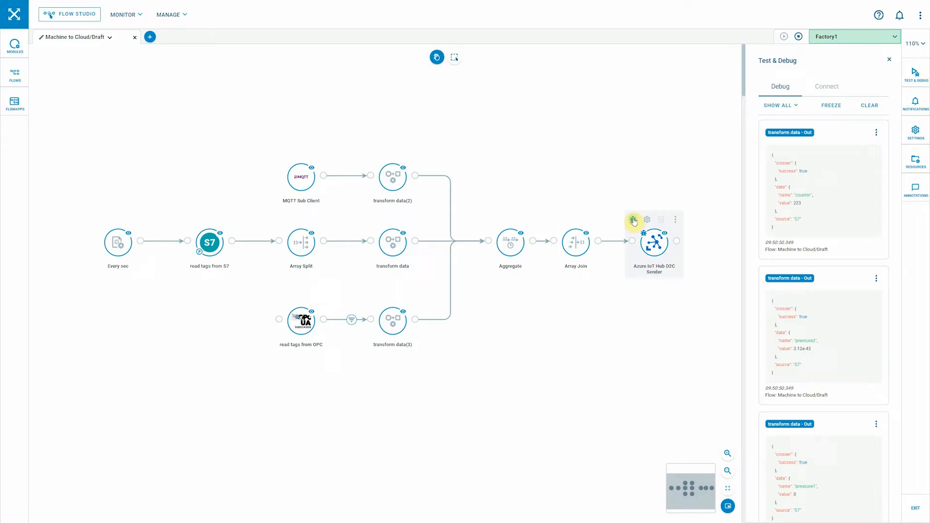
mouse_move(574, 241)
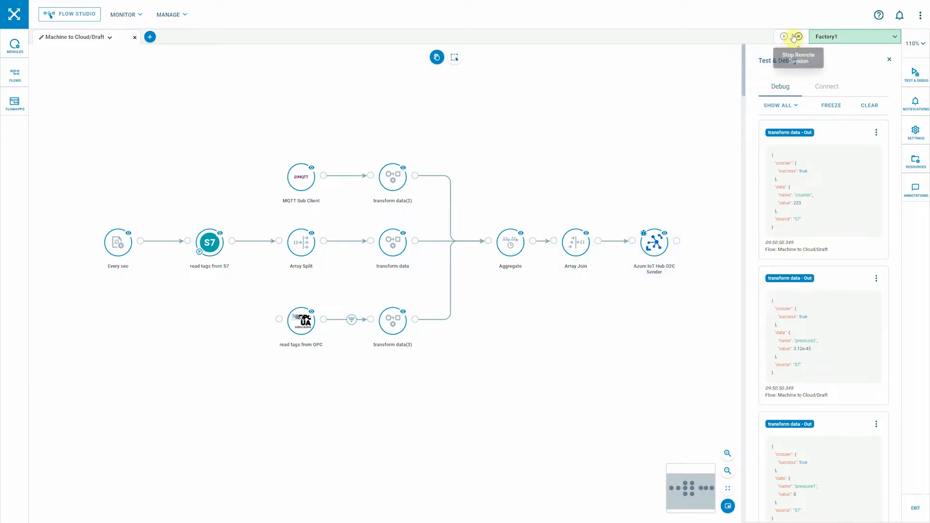
- Stop the Factory1 remote session, clear debug messages, and return to the Flows list
click(799, 36)
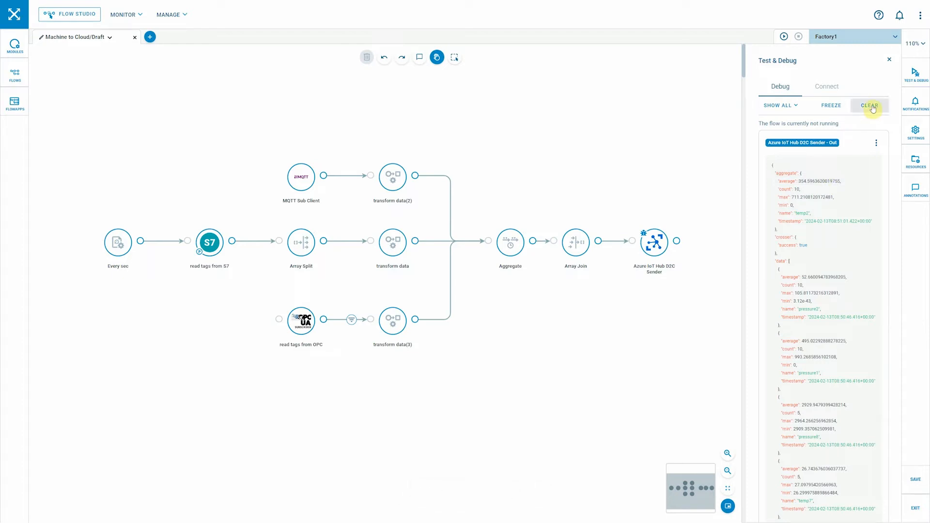
click(870, 106)
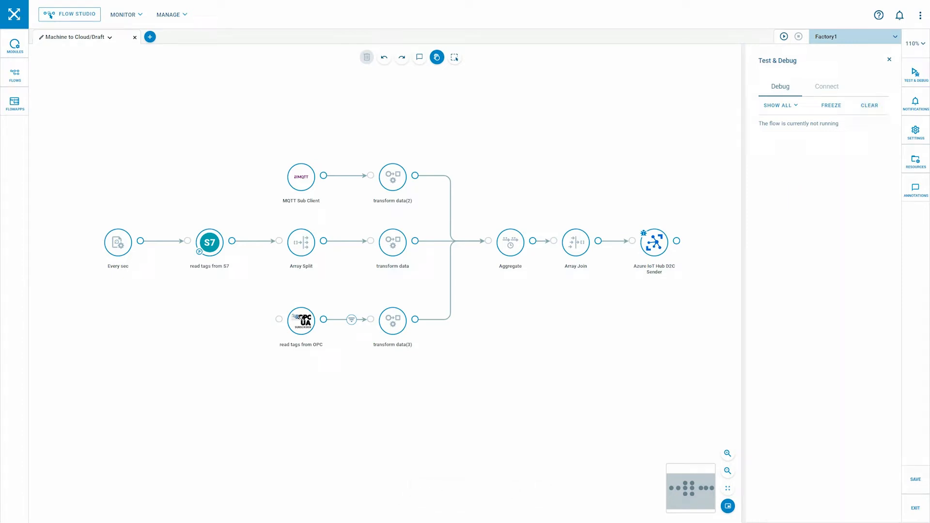
click(169, 14)
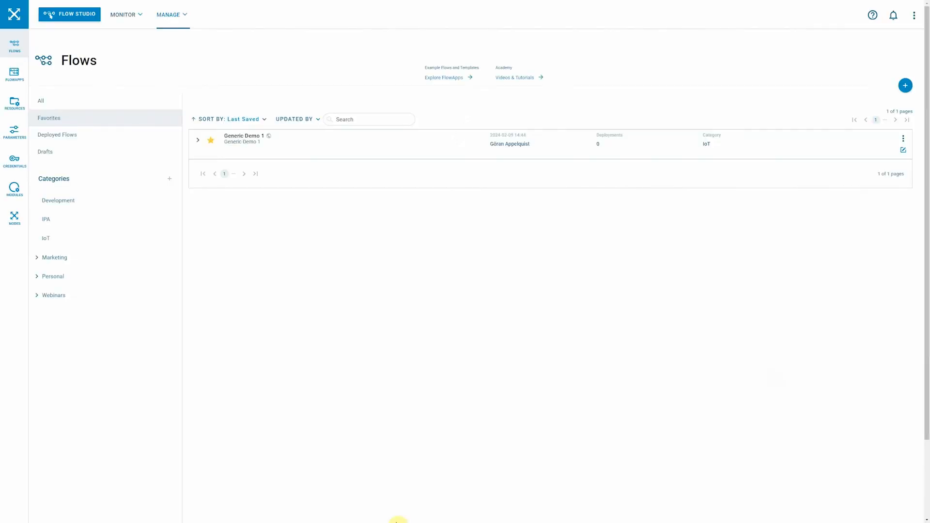
mouse_move(321, 243)
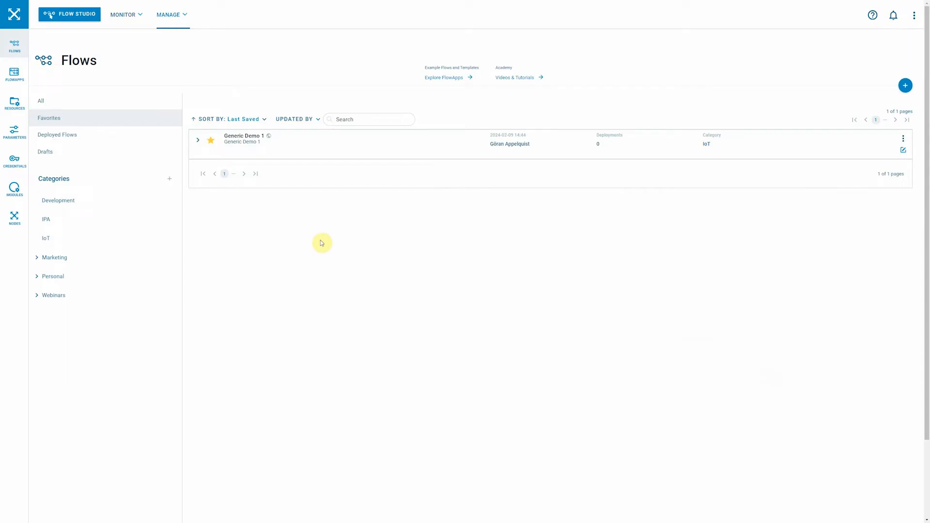
mouse_move(267, 241)
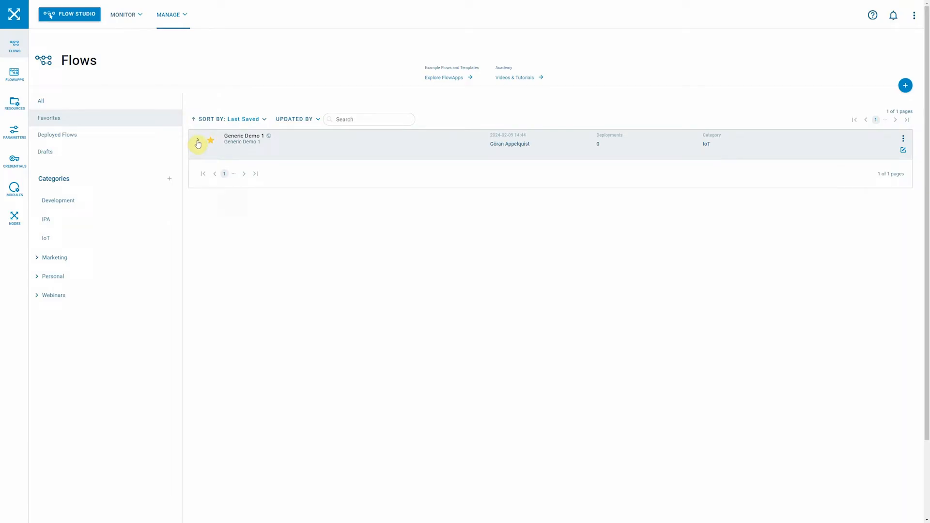
- Expand Generic Demo 1 to list its saved versions, from draft down to version 30
click(198, 144)
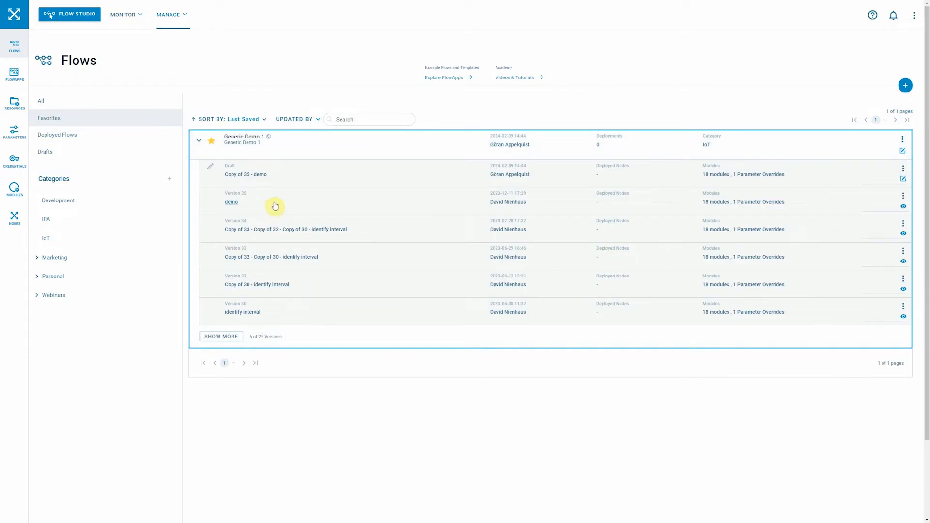
mouse_move(608, 213)
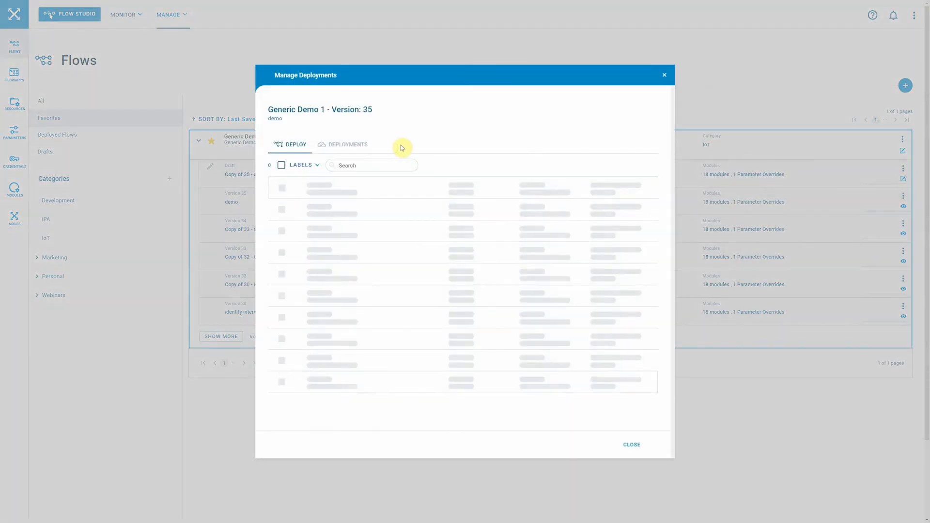
- Check where version 35 is already deployed, then return to choosing target nodes
click(347, 144)
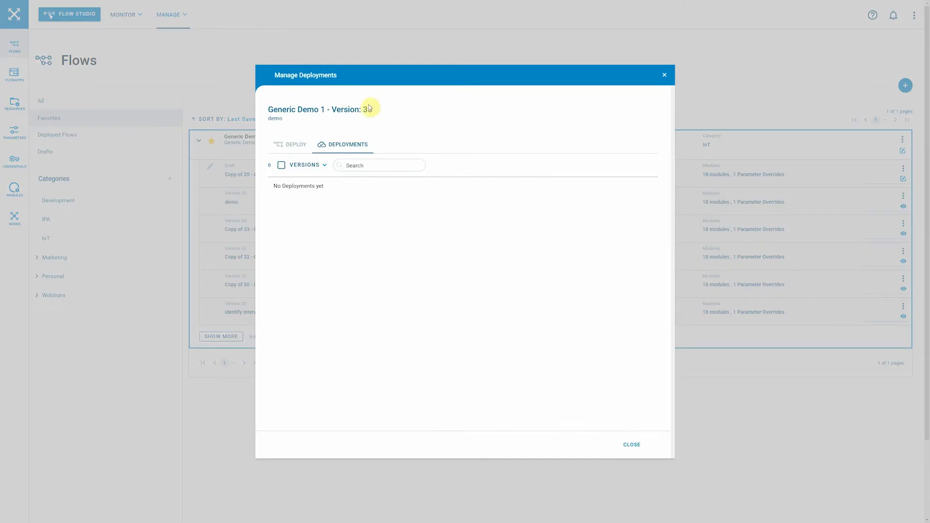
mouse_move(357, 200)
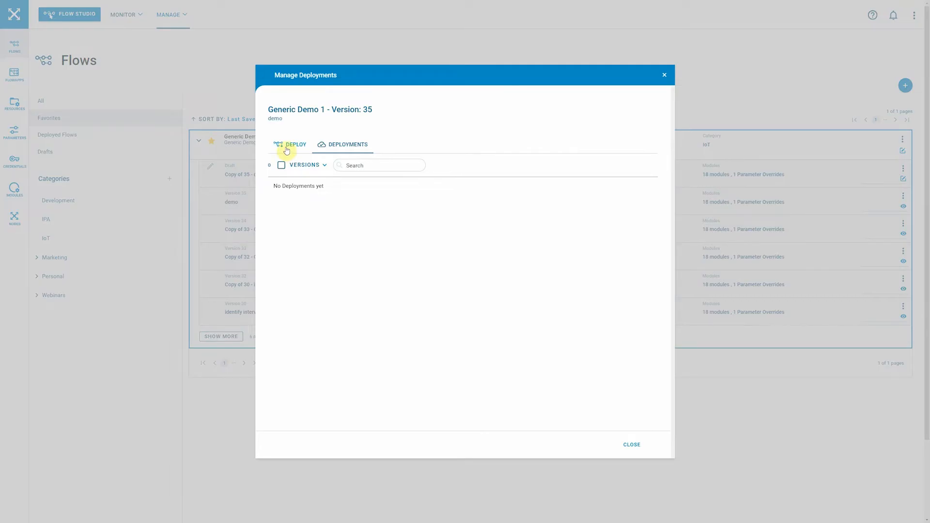
click(295, 145)
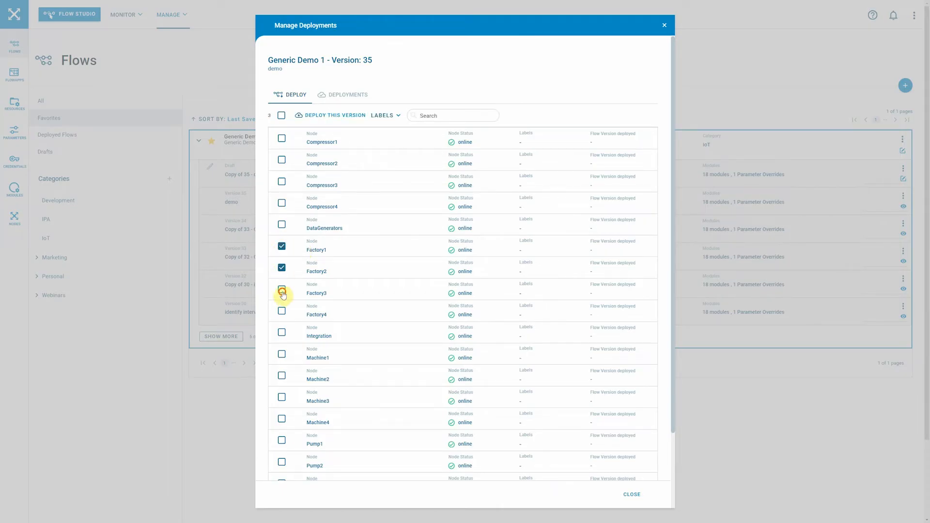
- Add Factory4, filter nodes by 'Fac', and deploy version 35 to the four Factory nodes
click(282, 293)
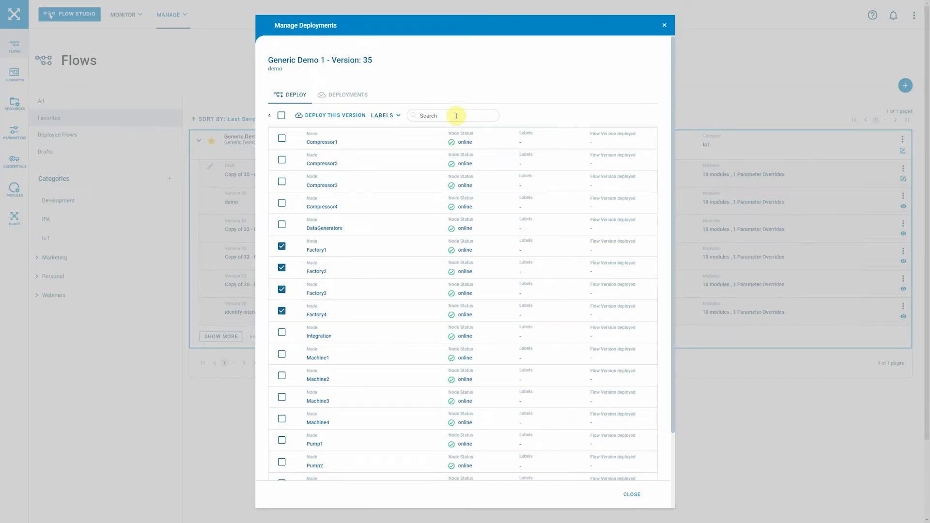
click(453, 115)
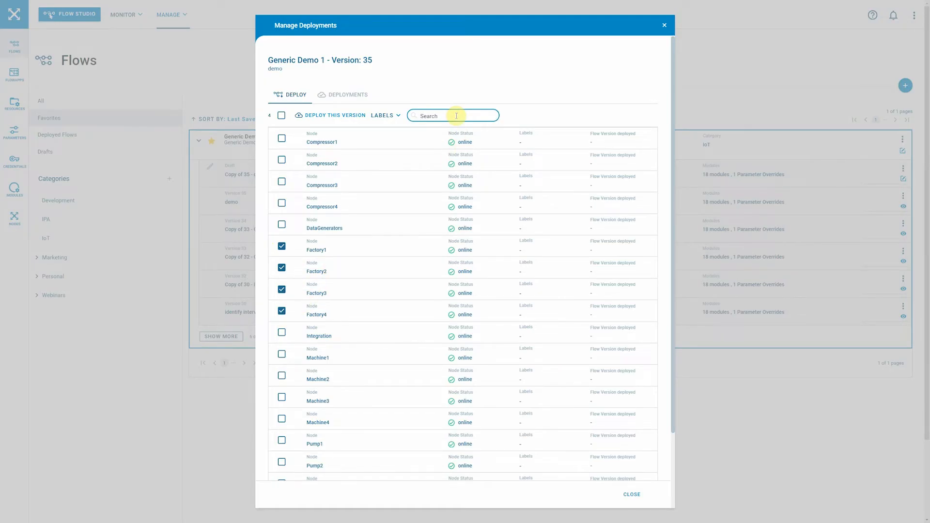
text(Fac)
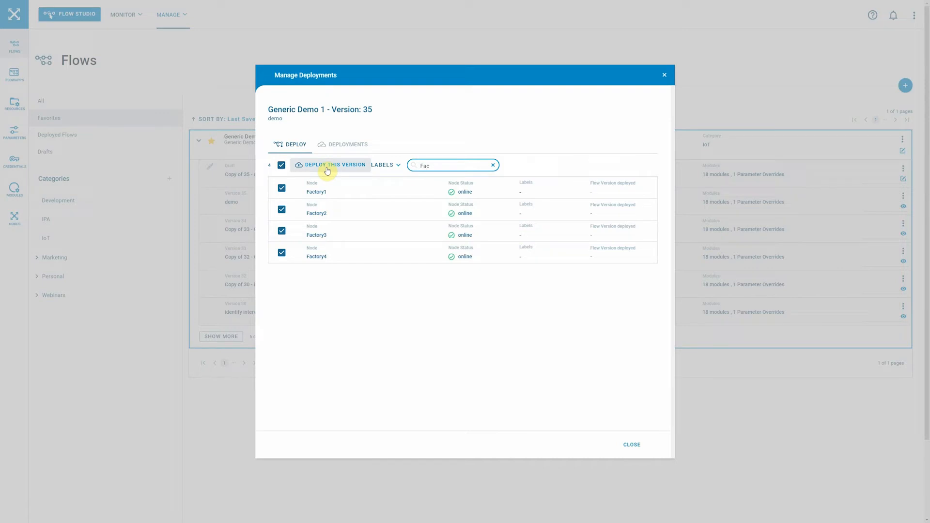
click(334, 165)
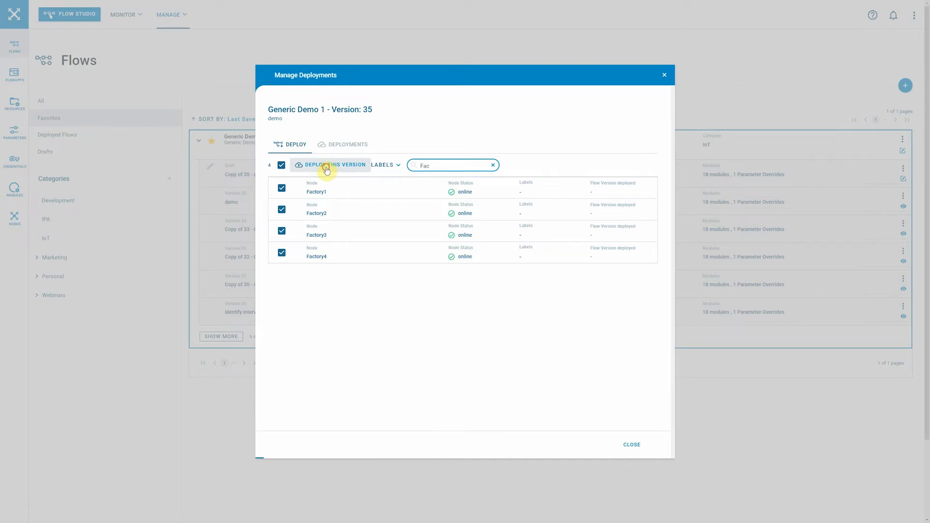
- Confirm version 35 is Started and In Sync on Factory1–4, then close deployment management
click(335, 165)
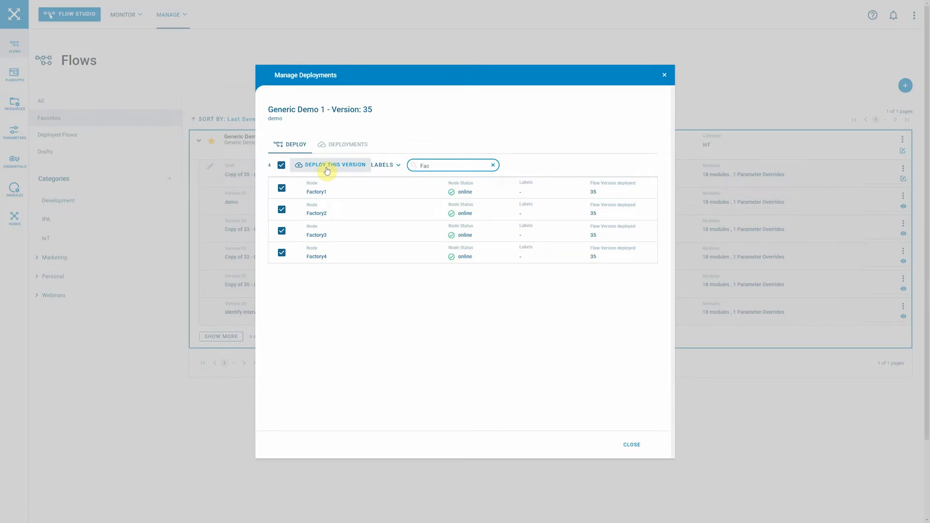
click(333, 164)
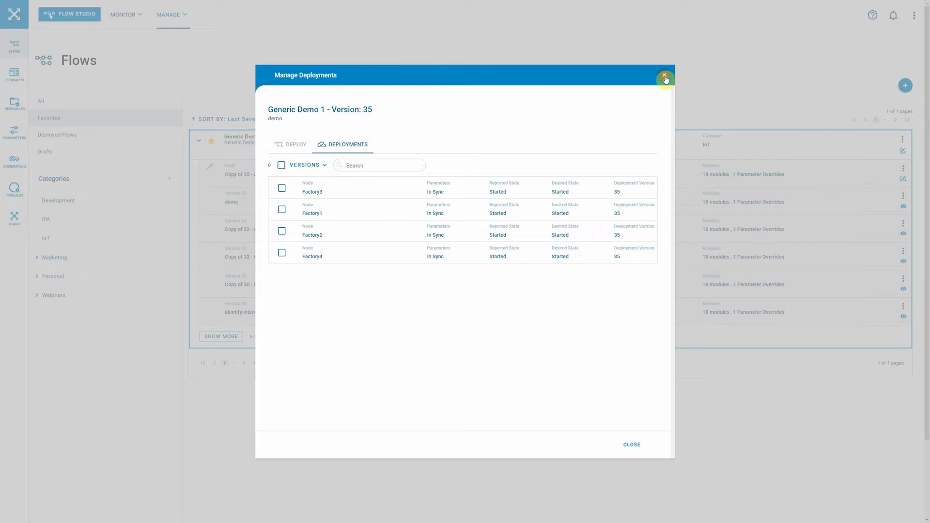
click(664, 78)
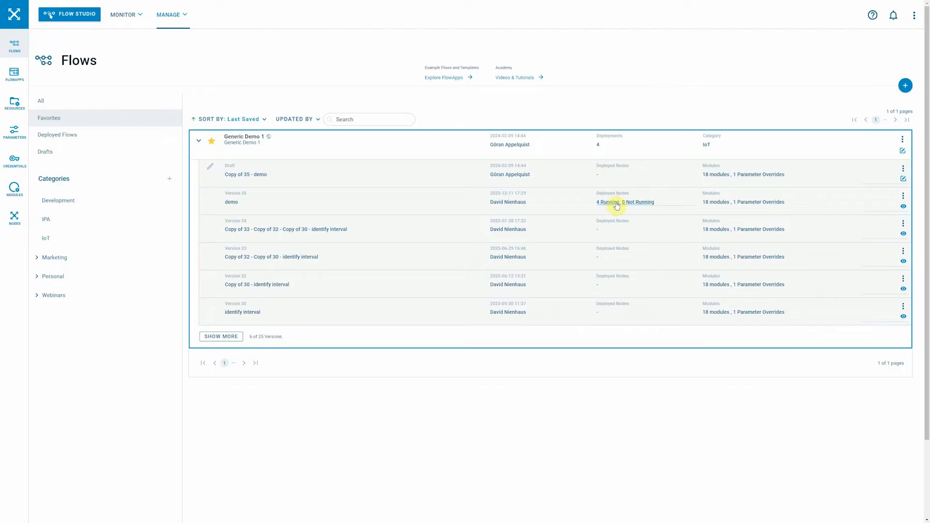
- Open version 35's deployments via '4 Running' and select all four Factory deployments
click(625, 202)
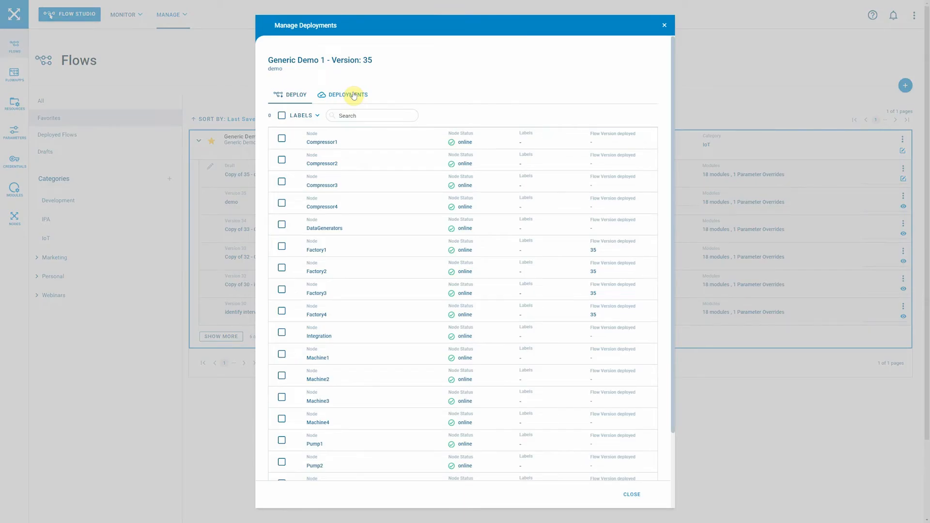
click(348, 94)
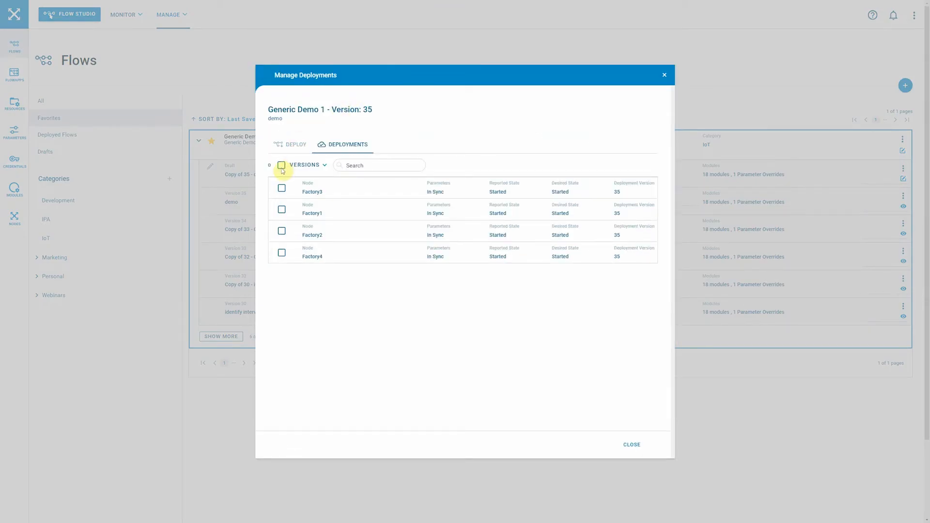
click(281, 165)
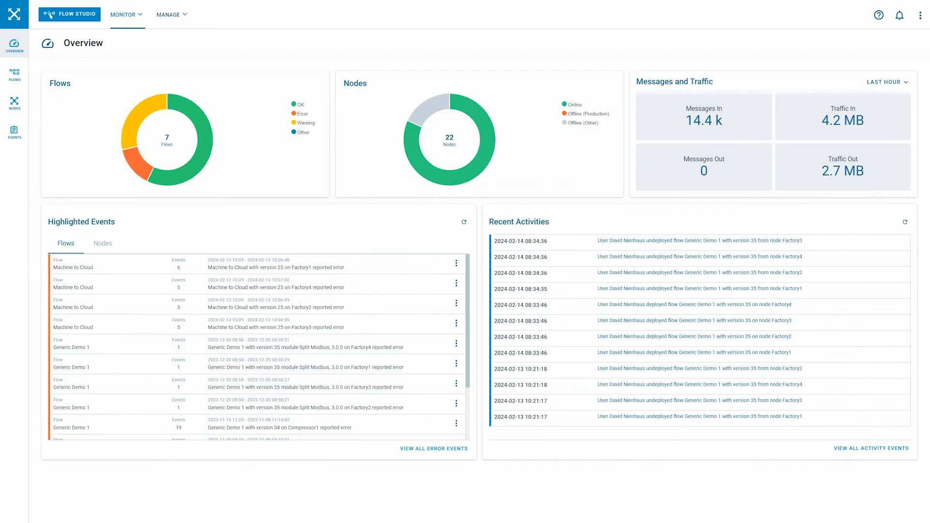
mouse_move(336, 190)
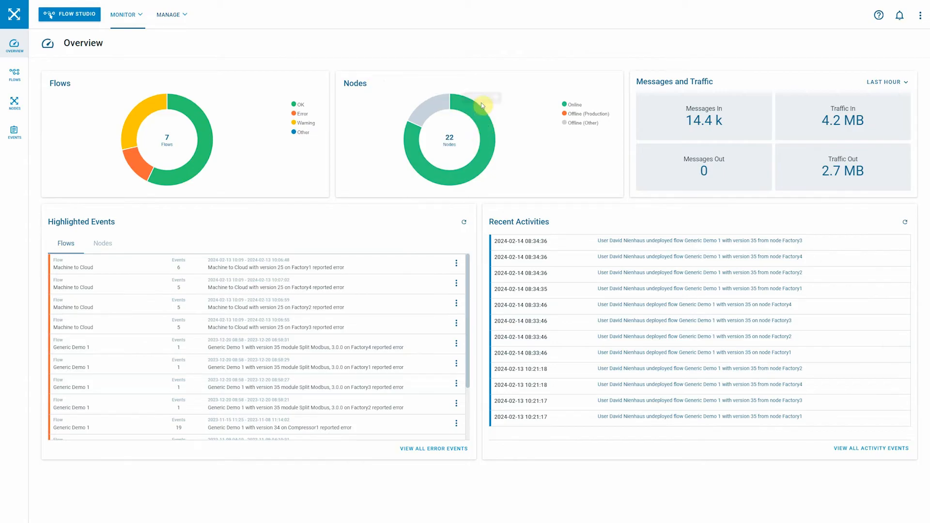
mouse_move(720, 81)
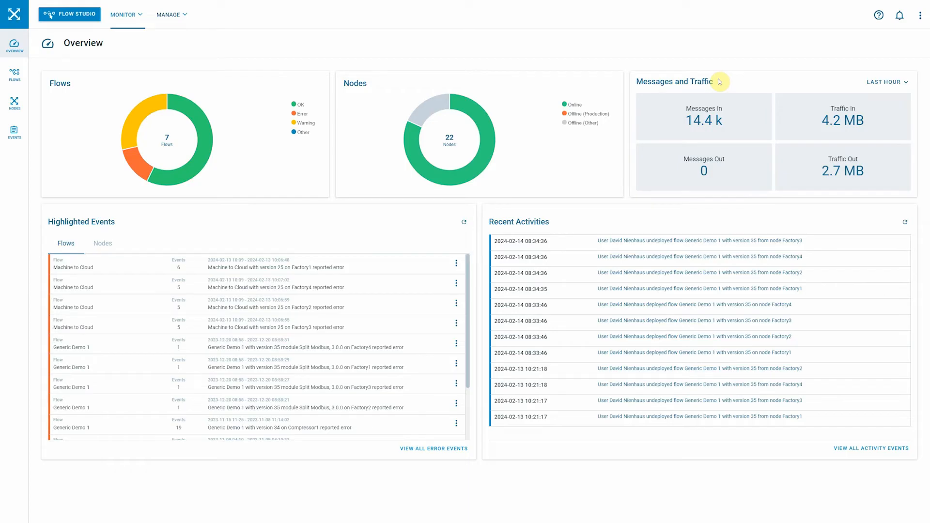
mouse_move(859, 87)
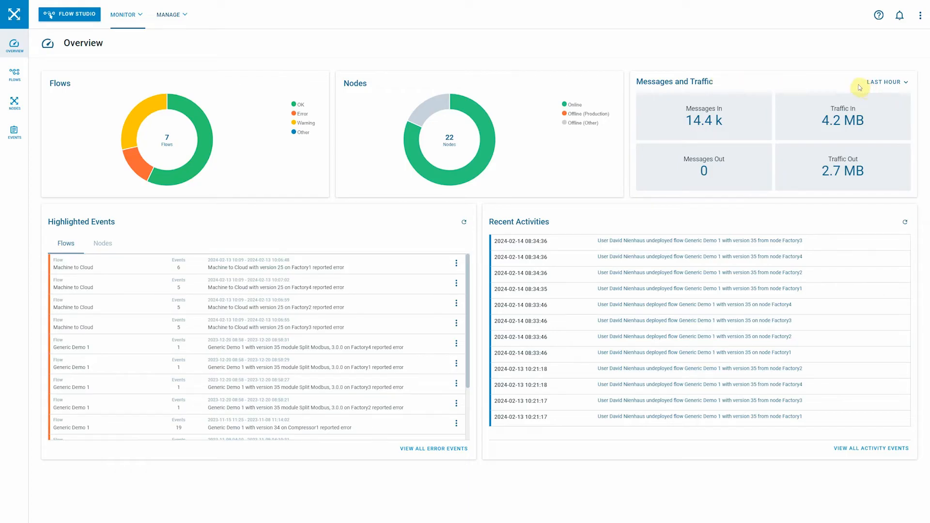
mouse_move(357, 205)
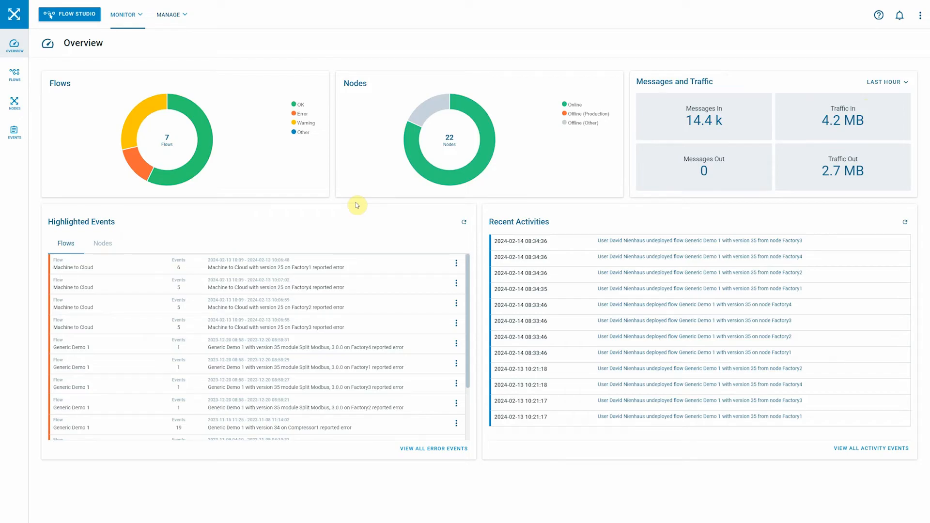
- Open the Deployed Flows monitoring page listing seven running flows
click(14, 74)
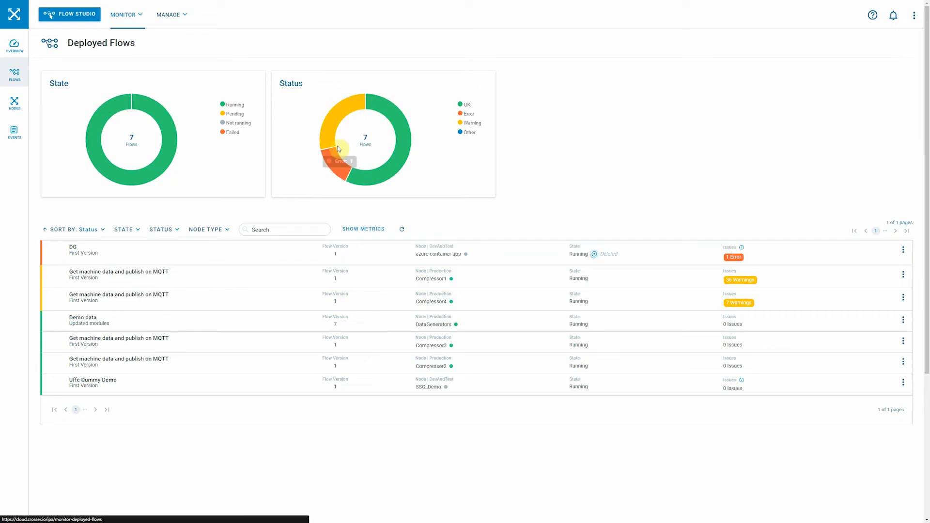
- Filter deployed flows to Warning status and open Compressor1's MQTT broker disconnection event
click(330, 124)
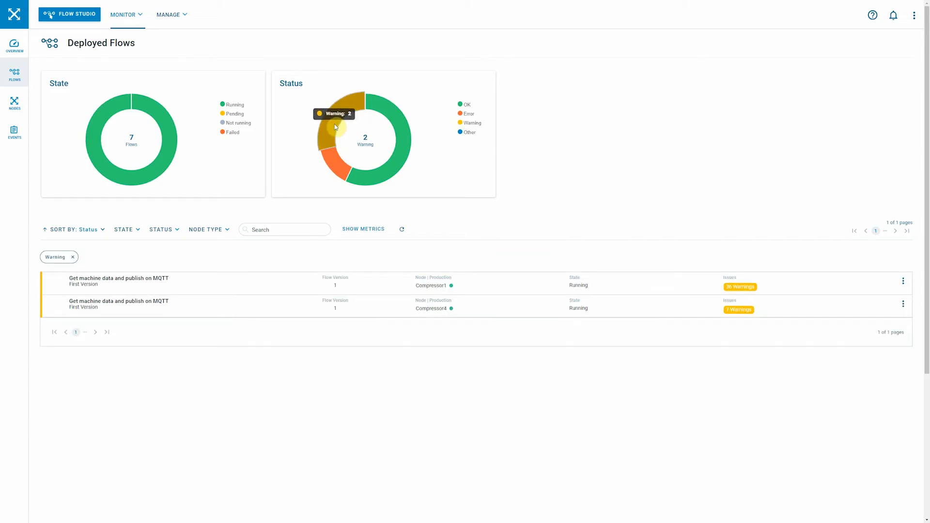
mouse_move(423, 285)
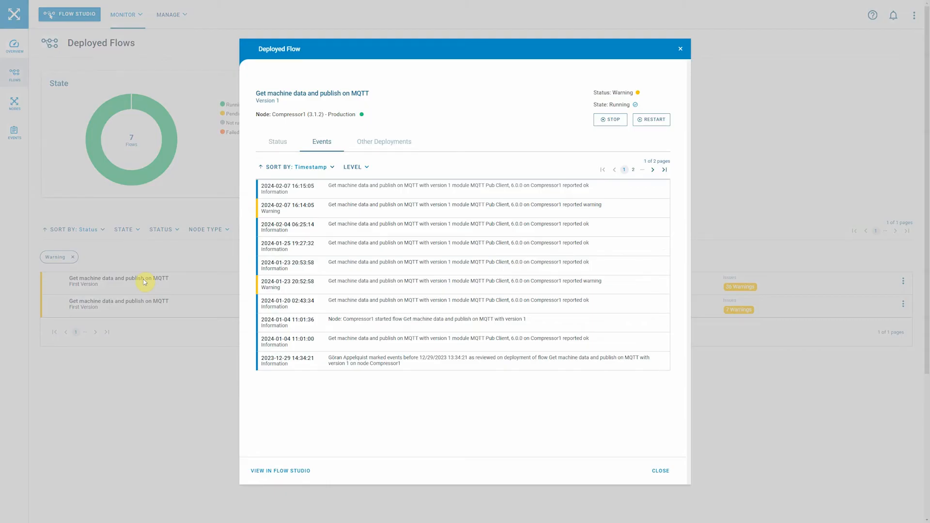
mouse_move(619, 246)
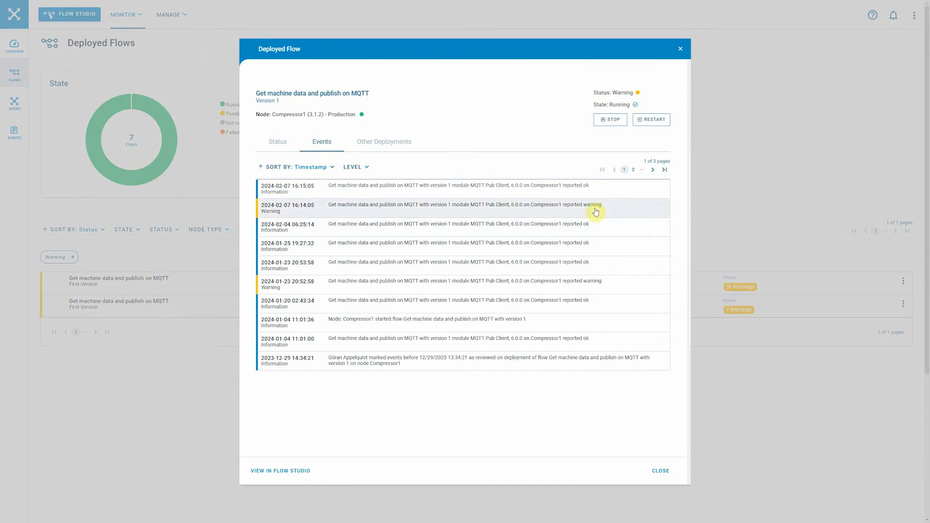
mouse_move(433, 209)
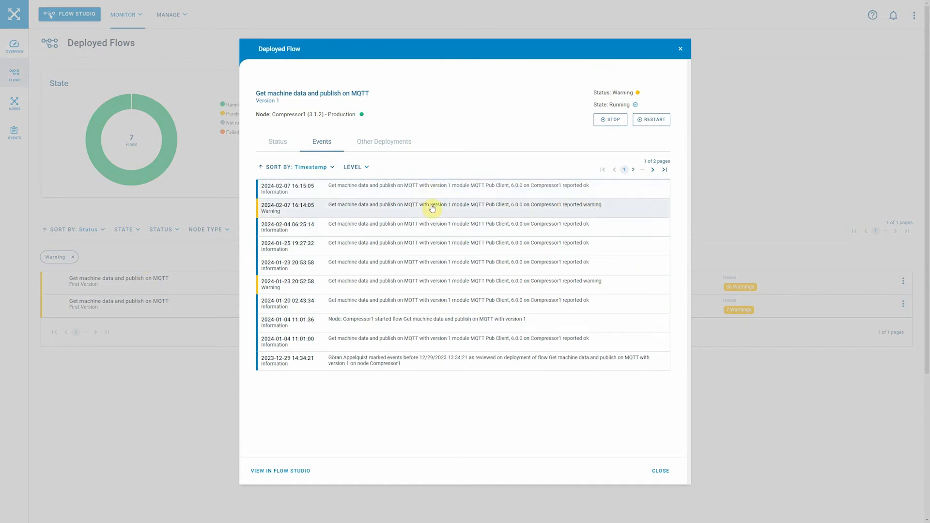
click(431, 208)
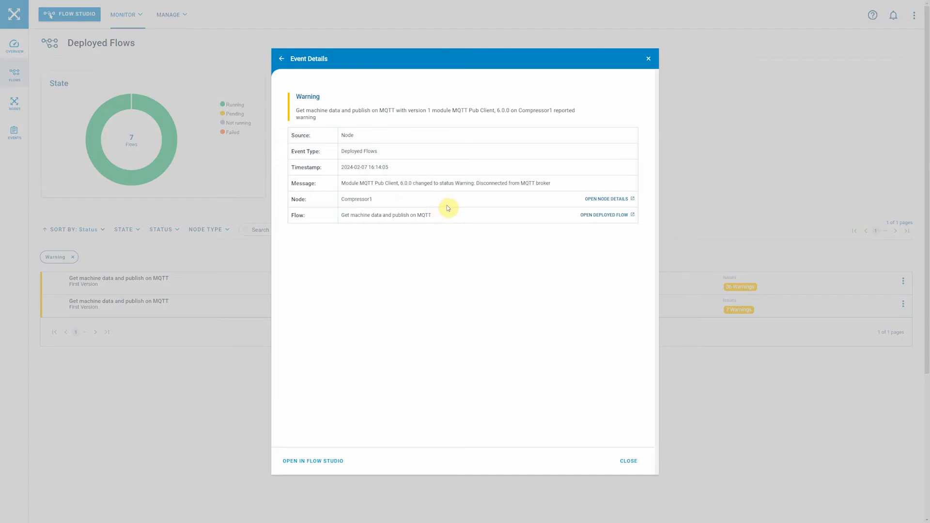
mouse_move(554, 183)
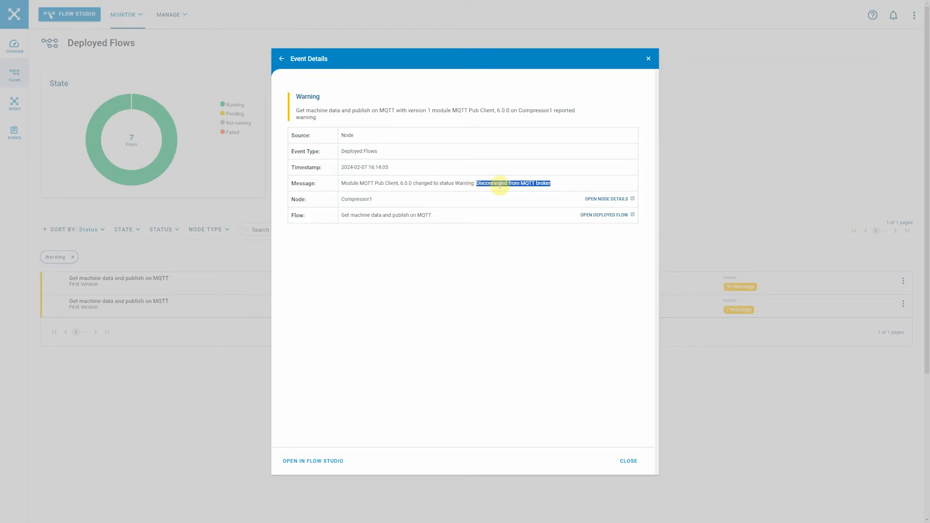
- Dismiss Event Details and show the Nodes monitoring list of 22 online/offline nodes
click(648, 58)
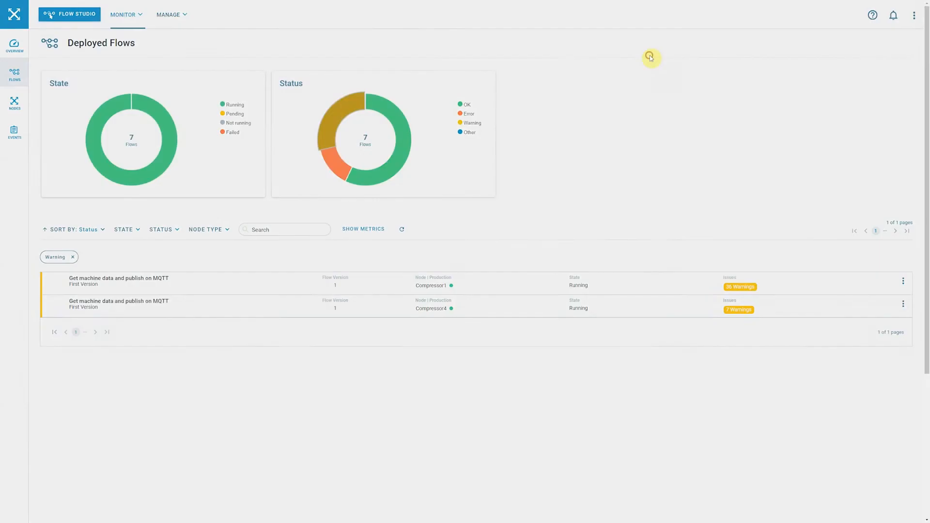
click(13, 102)
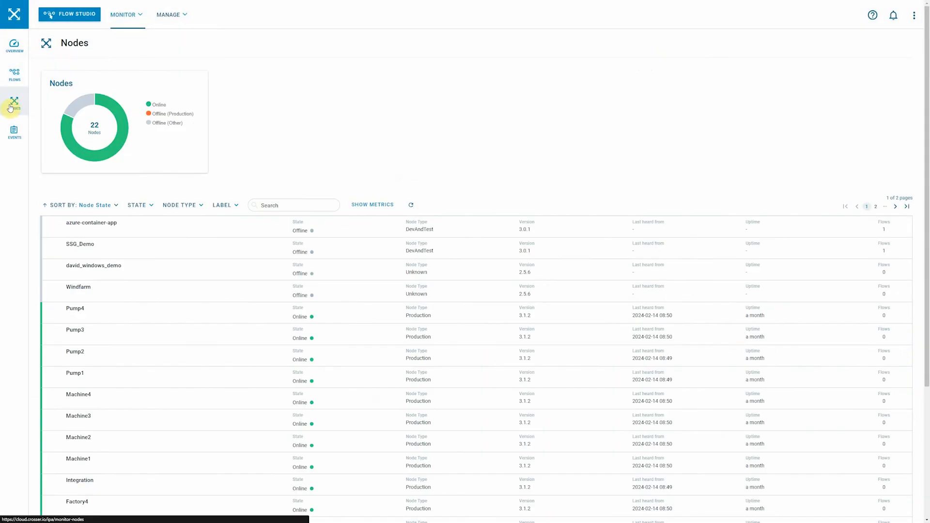
click(13, 104)
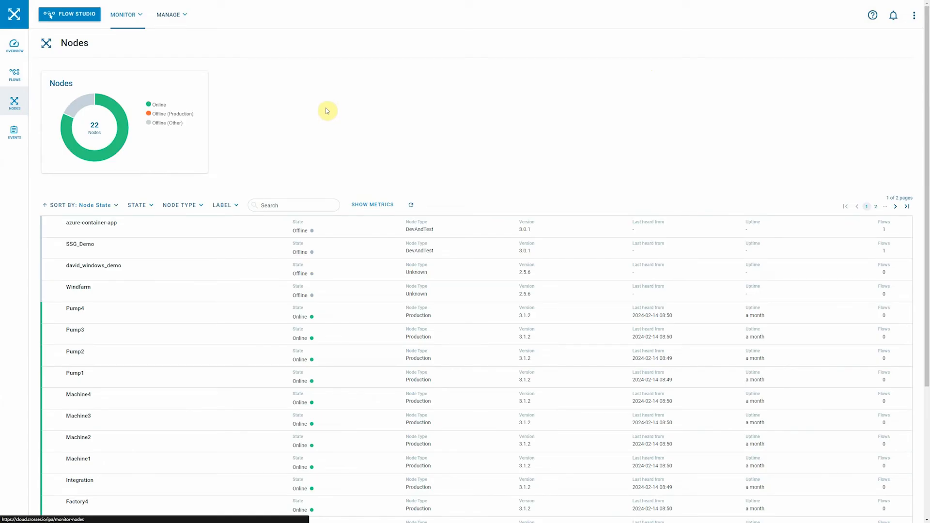
mouse_move(328, 117)
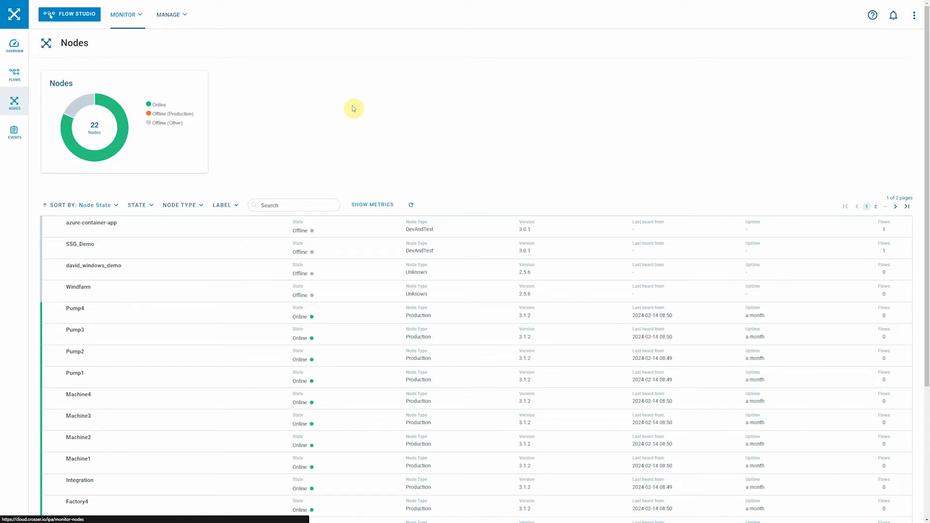
mouse_move(357, 111)
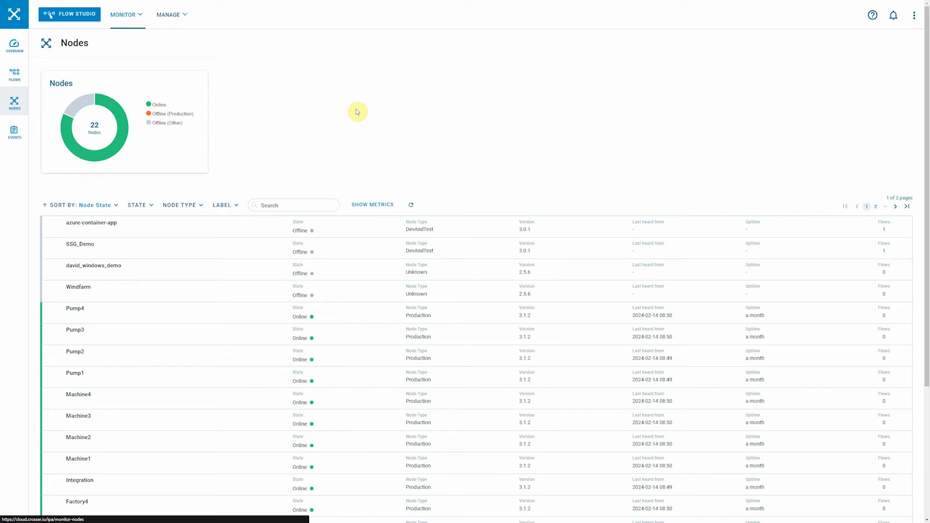
mouse_move(374, 118)
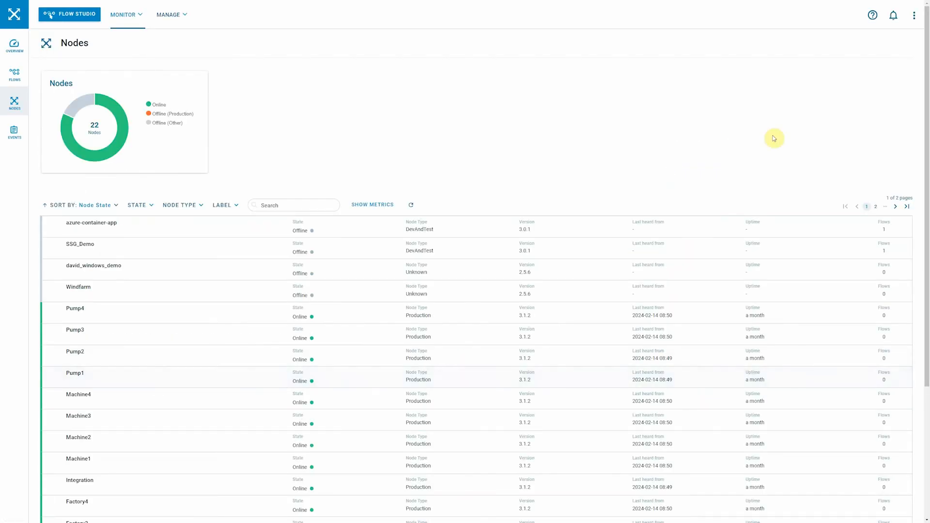
click(914, 15)
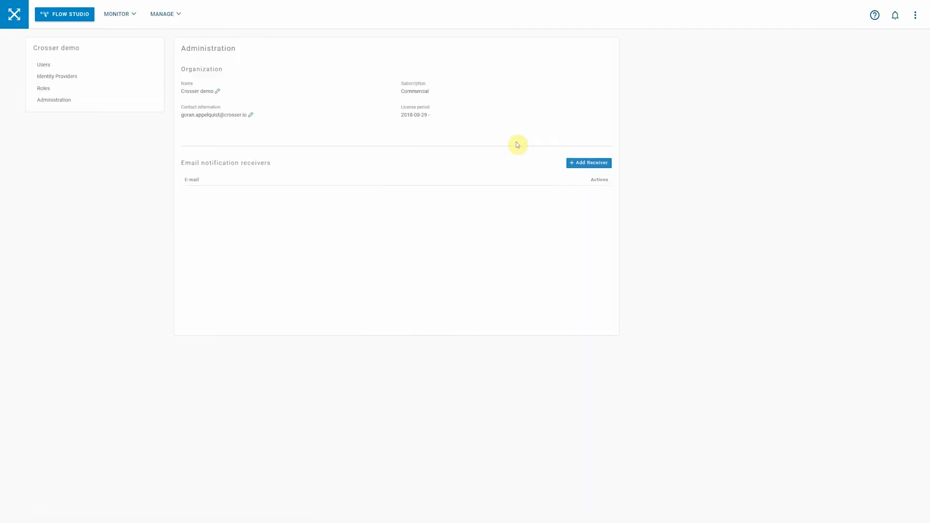
- Go to organization Roles, listing Crosser Standard User and Super User
click(58, 88)
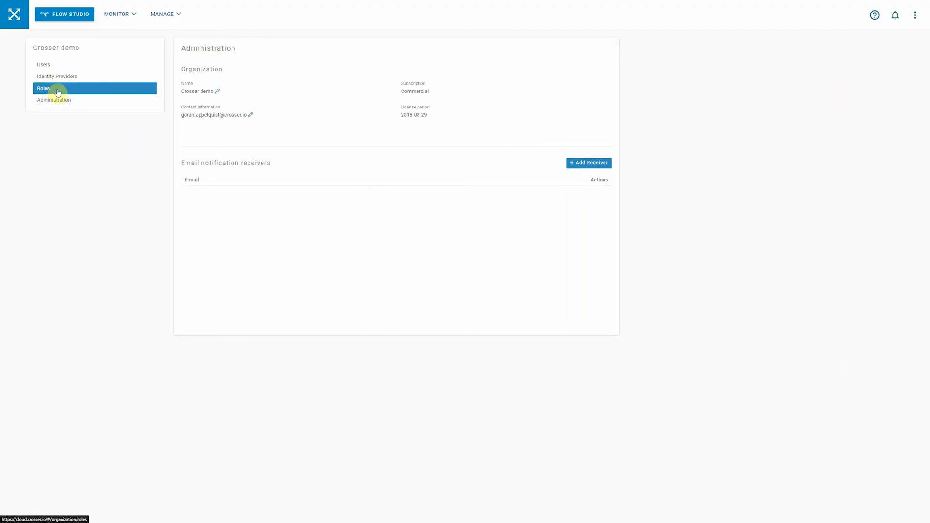
click(42, 88)
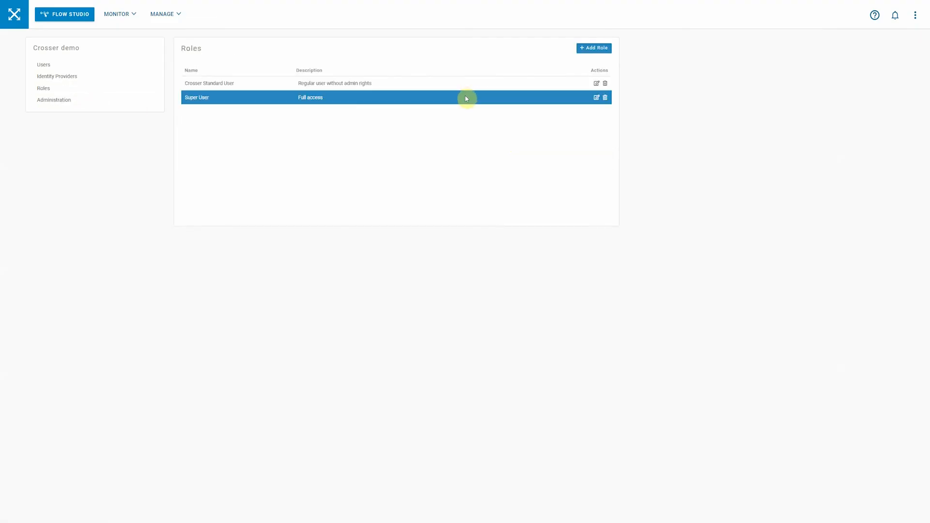
mouse_move(462, 98)
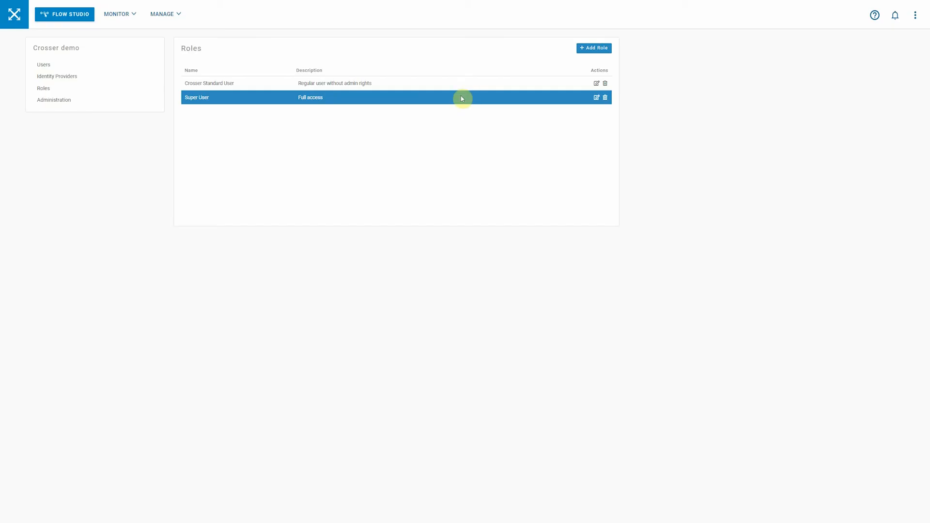
mouse_move(457, 104)
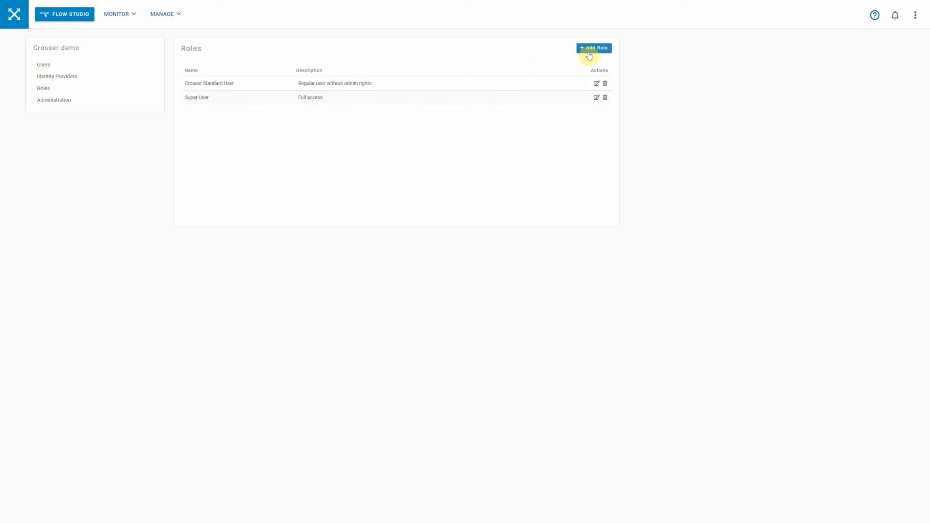
- Create a new role named 'read' and grant View, Create, Update and Delete on Nodes
click(593, 48)
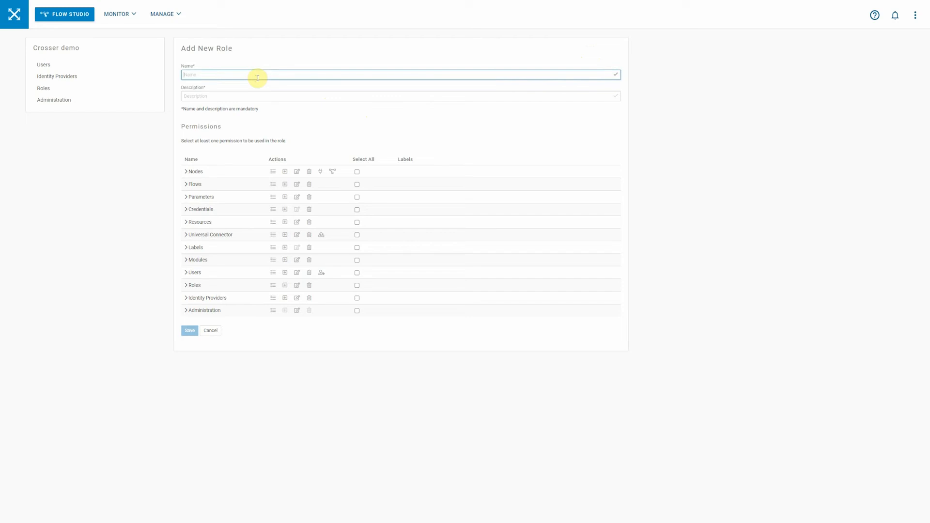
text(read-only)
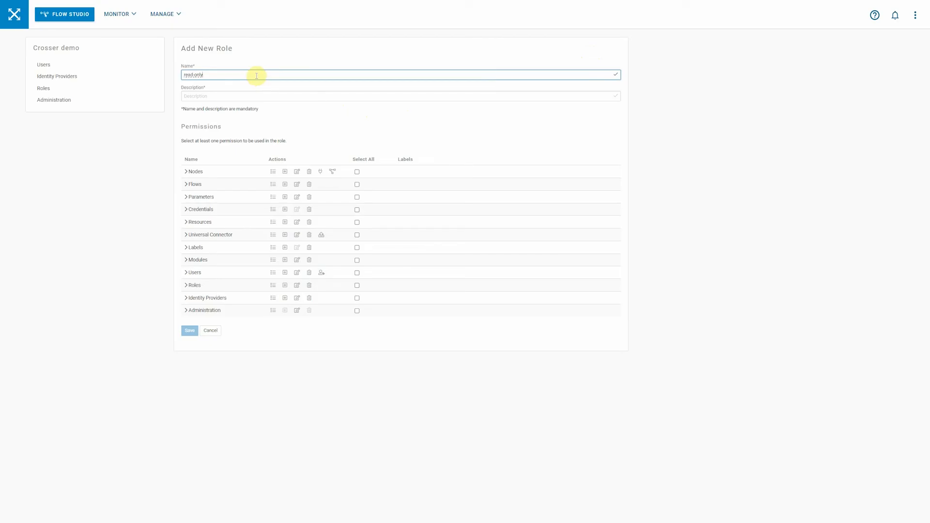
click(185, 172)
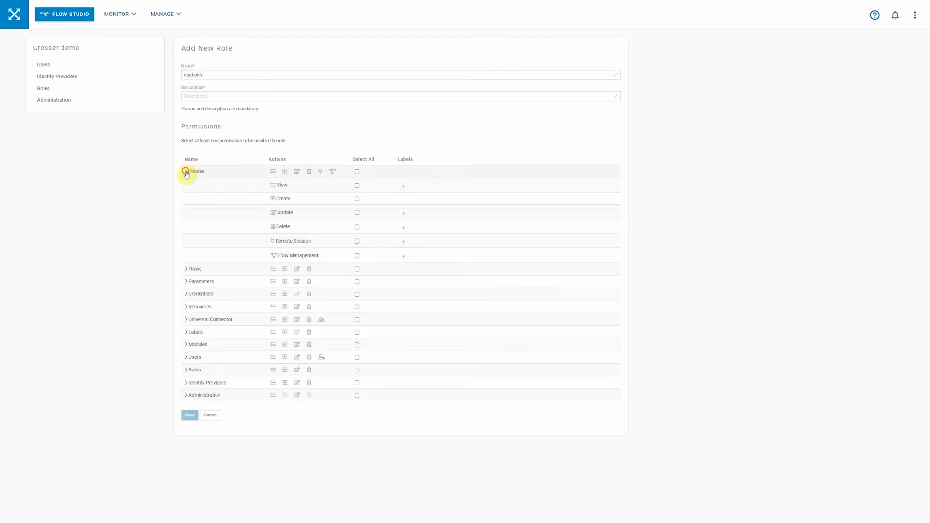
click(186, 172)
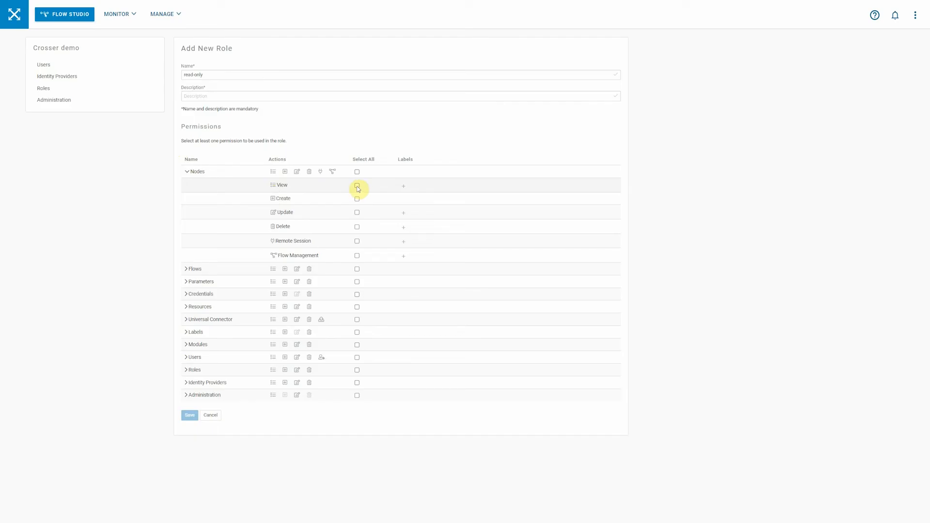
click(356, 185)
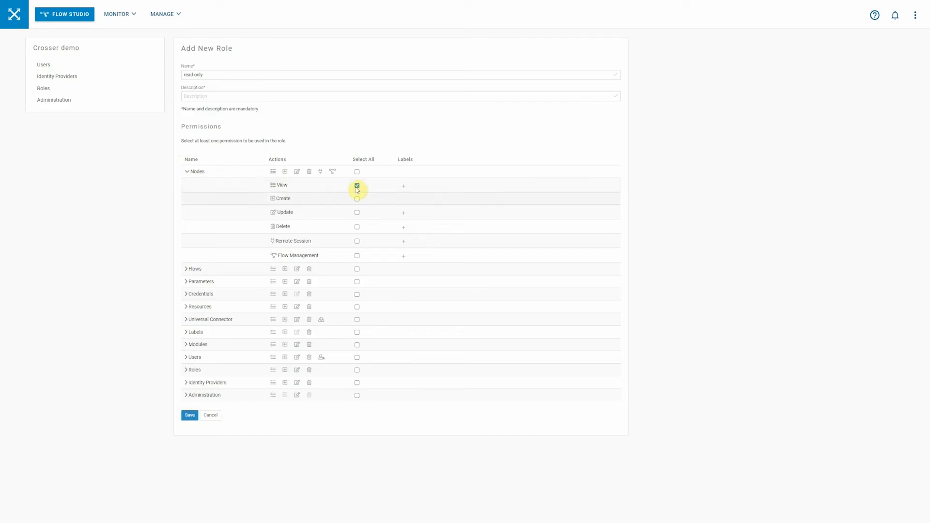
click(357, 199)
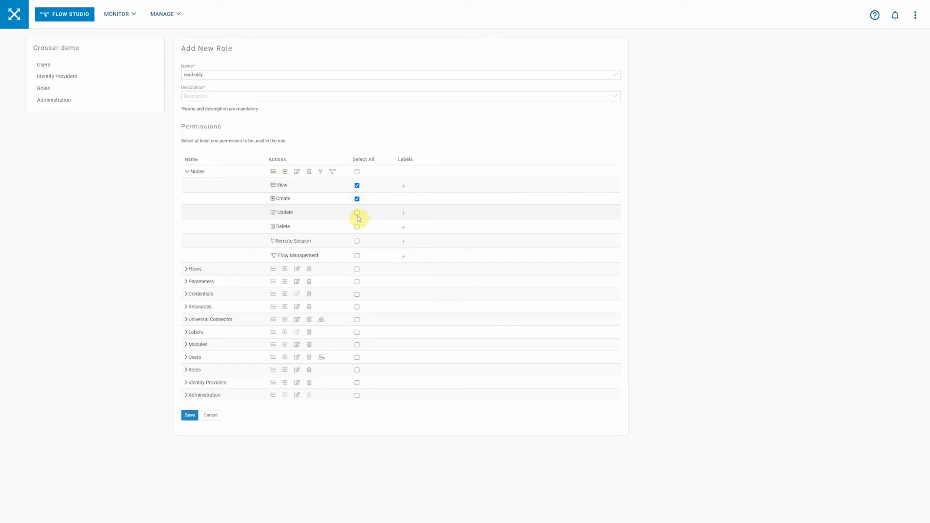
click(356, 212)
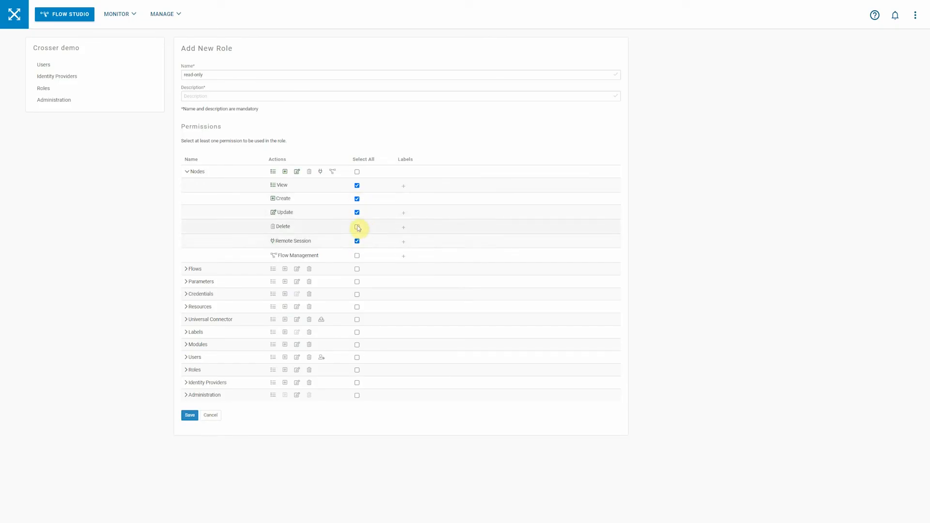
click(356, 227)
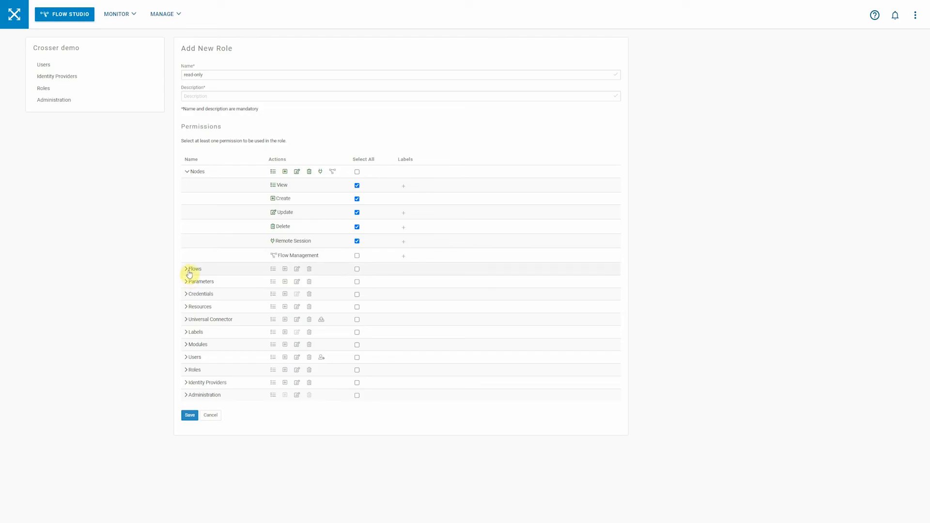
- Grant the role View and Create permissions on Flows
click(186, 269)
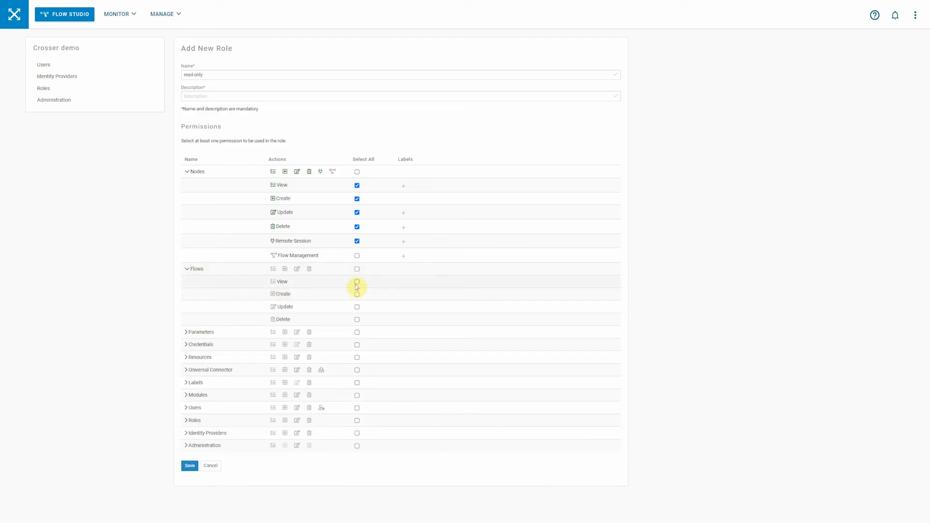
click(357, 282)
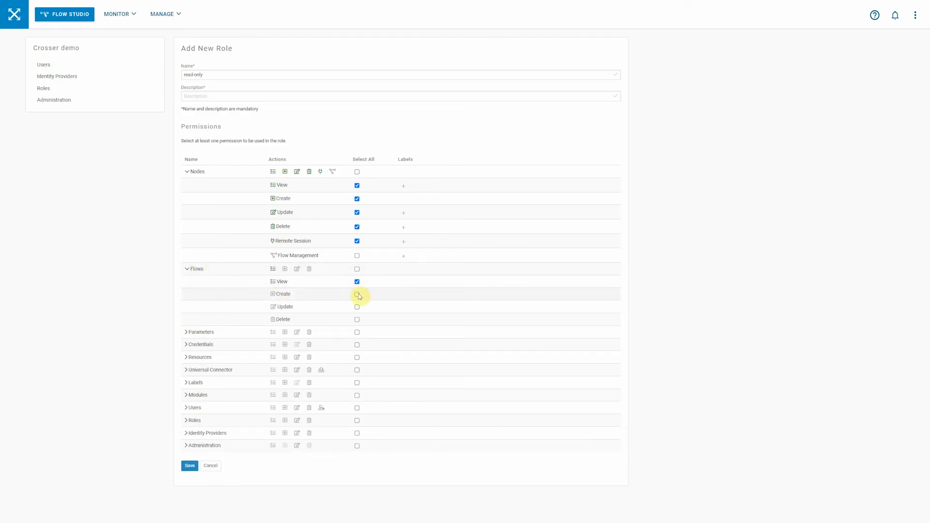
click(356, 294)
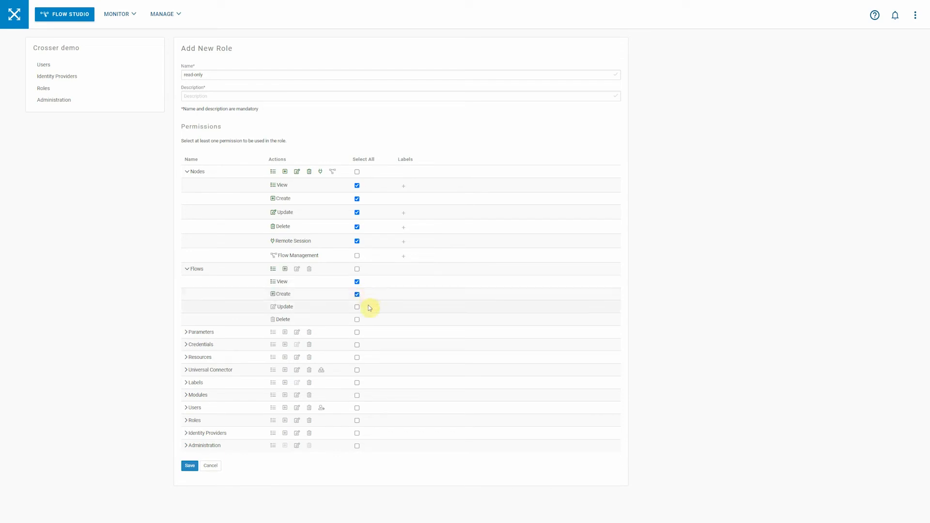
mouse_move(308, 320)
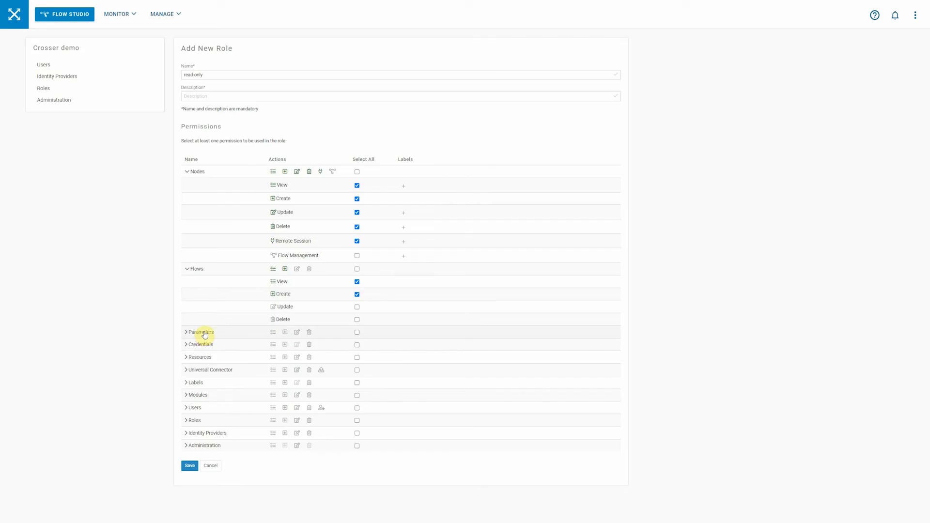
mouse_move(187, 349)
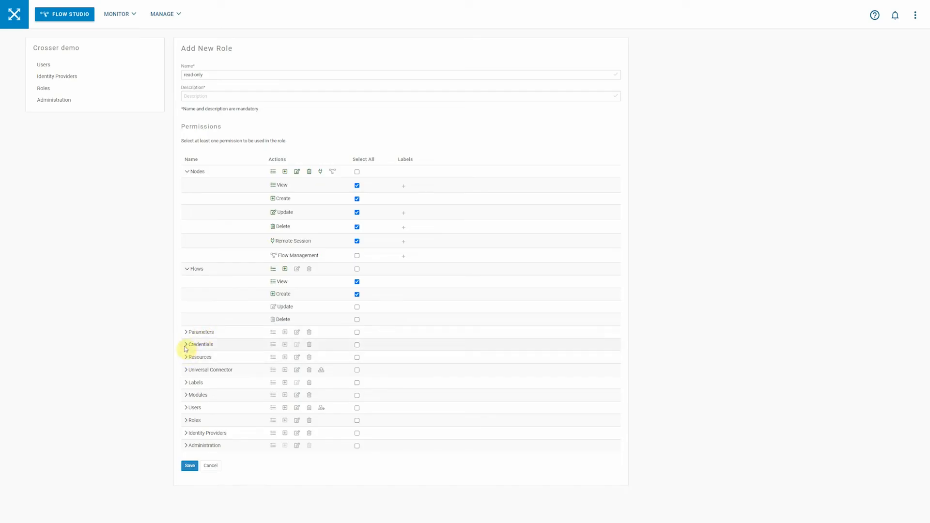
- Limit the role's Nodes View permission to nodes labelled Factory
click(186, 344)
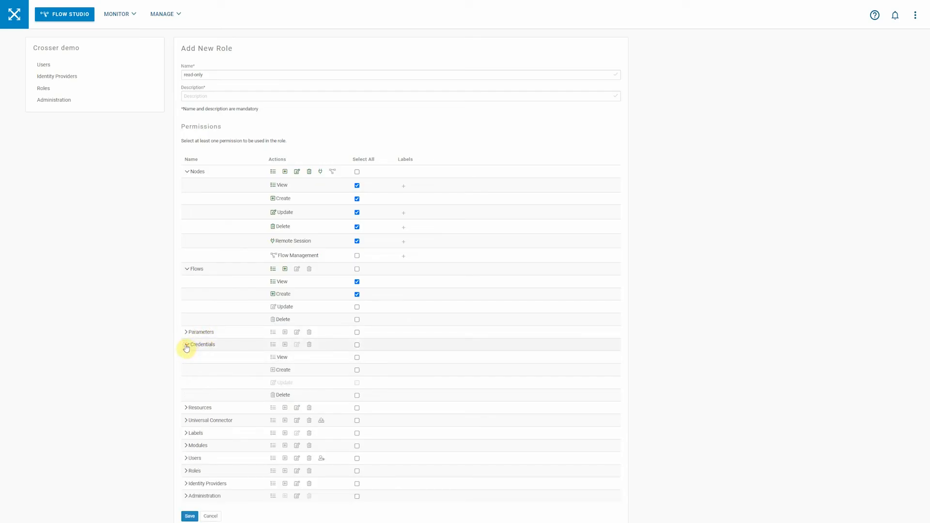
click(187, 344)
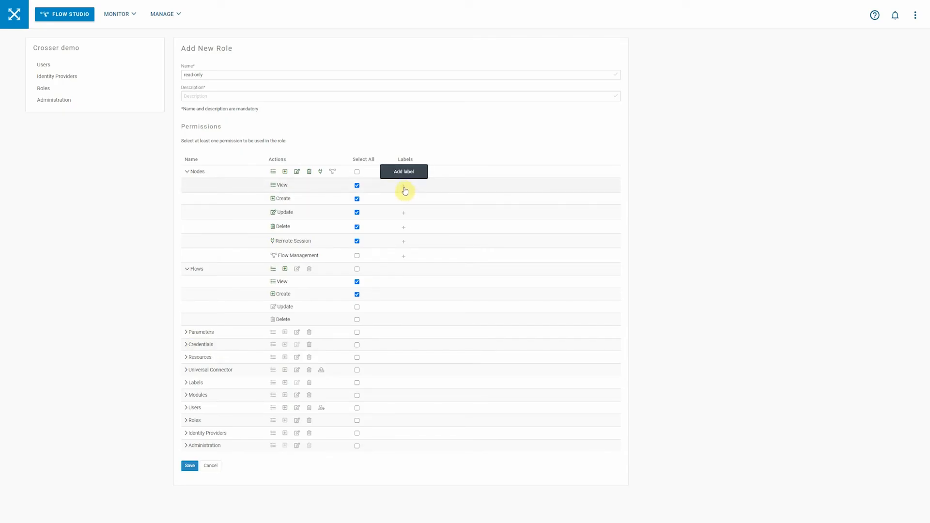
click(404, 171)
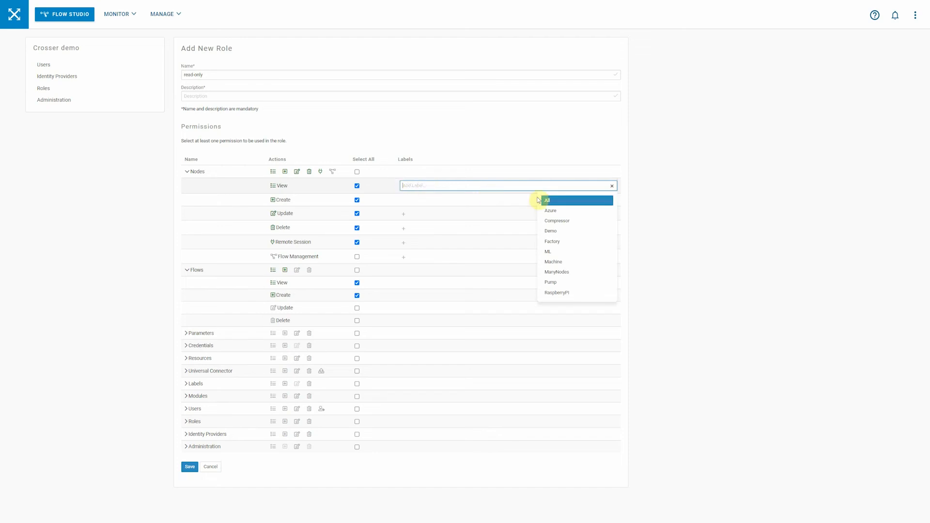
mouse_move(566, 241)
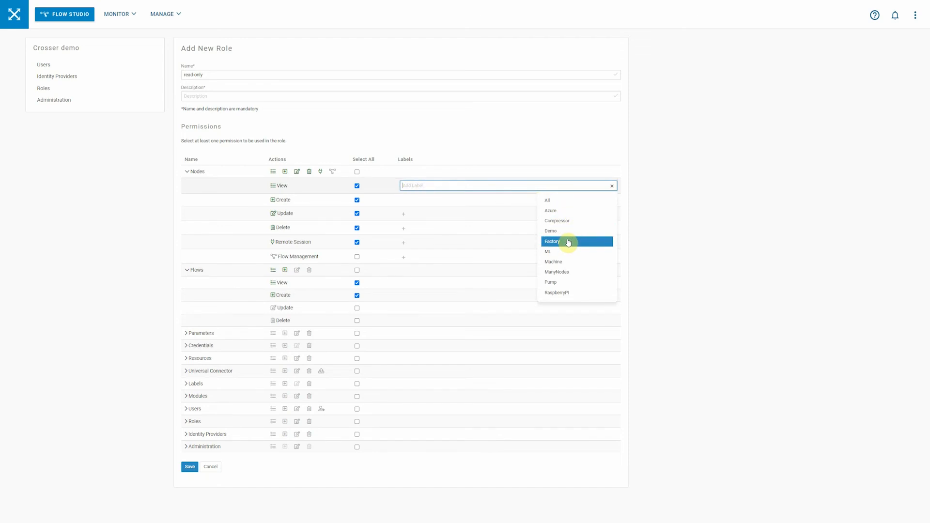
click(553, 241)
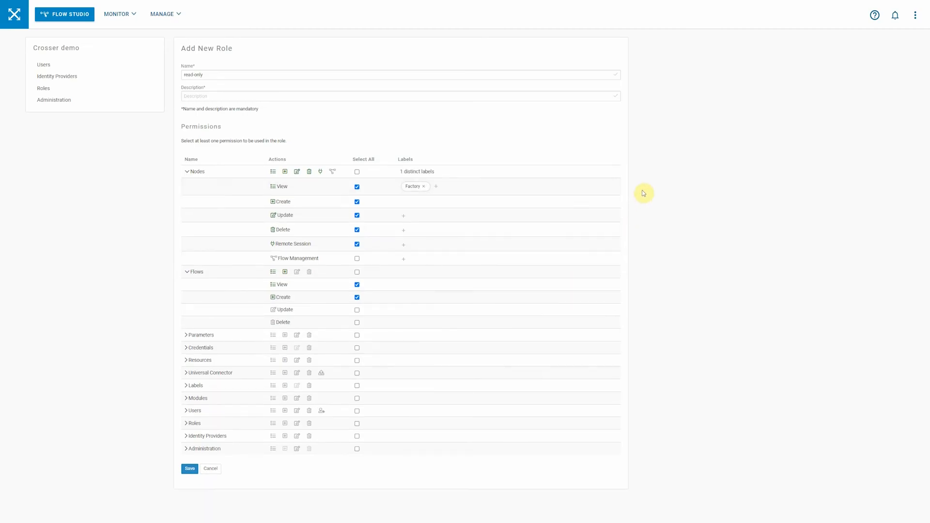
mouse_move(436, 186)
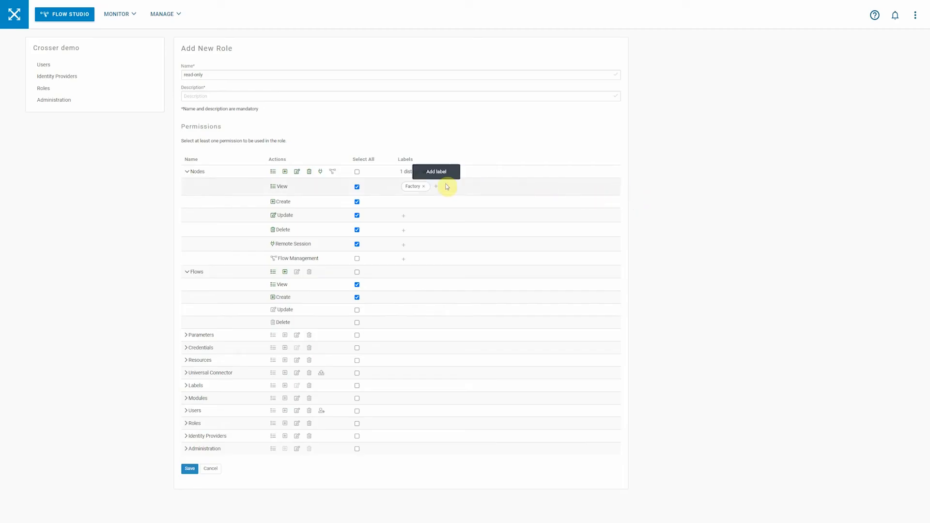
click(64, 13)
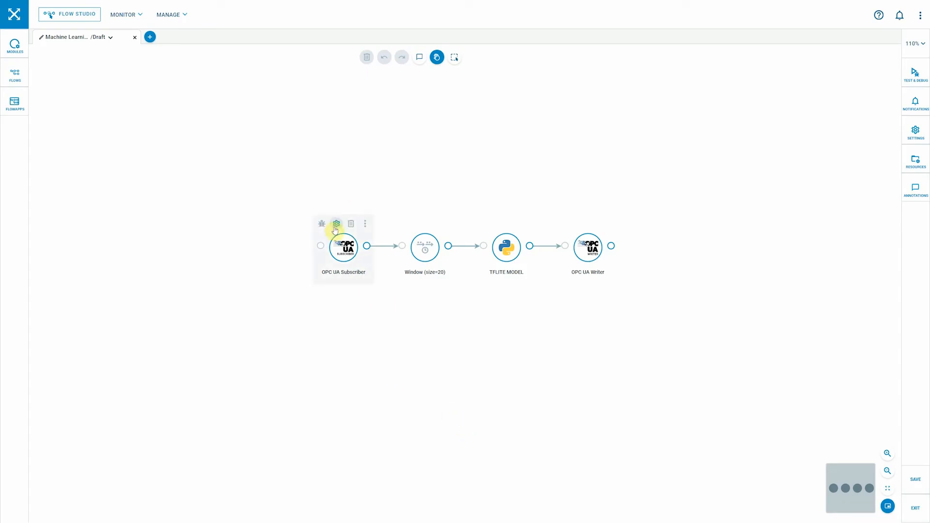
click(335, 224)
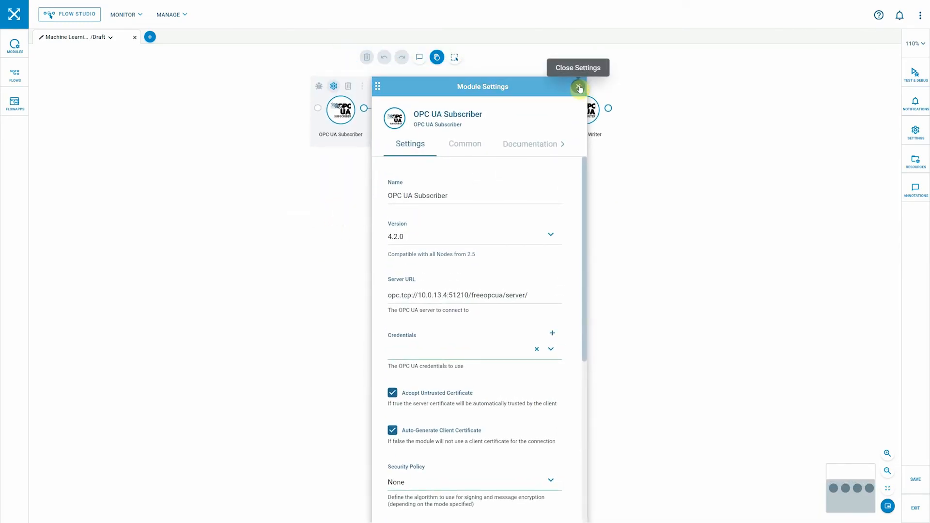
click(579, 88)
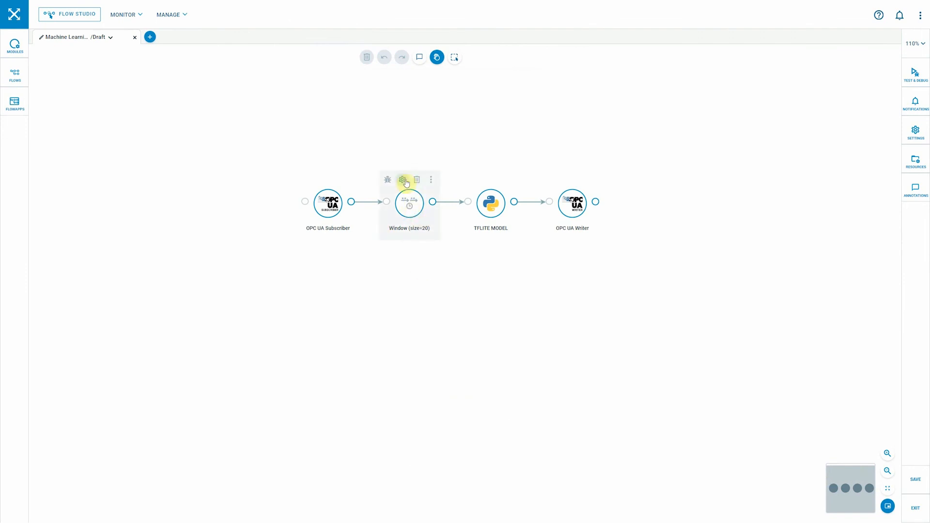
click(403, 179)
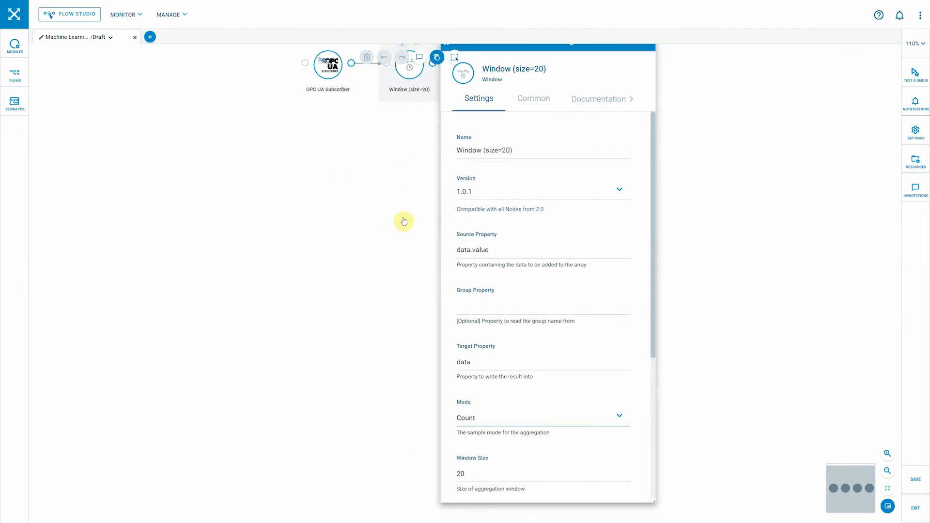
scroll(down, 3)
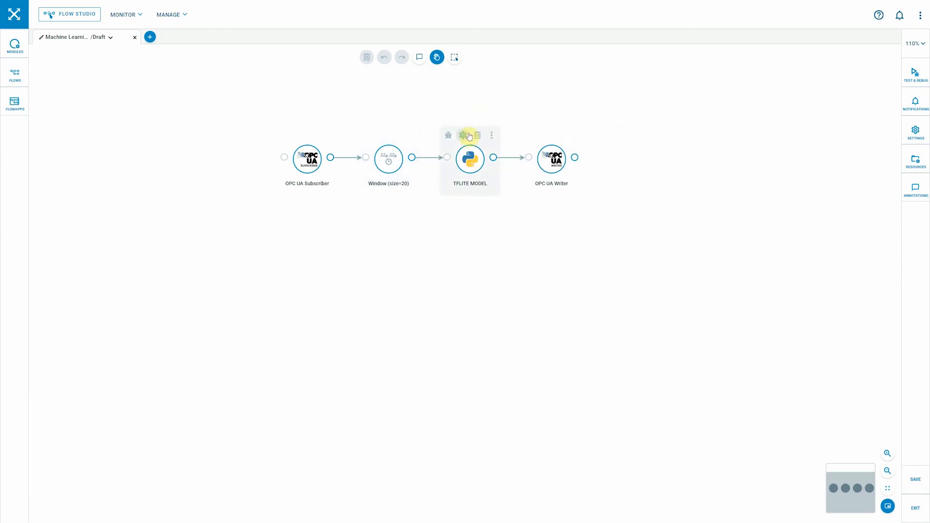
- Show TFLITE MODEL settings, scrolled to its numpy, tflite-runtime packages and Python code
click(463, 135)
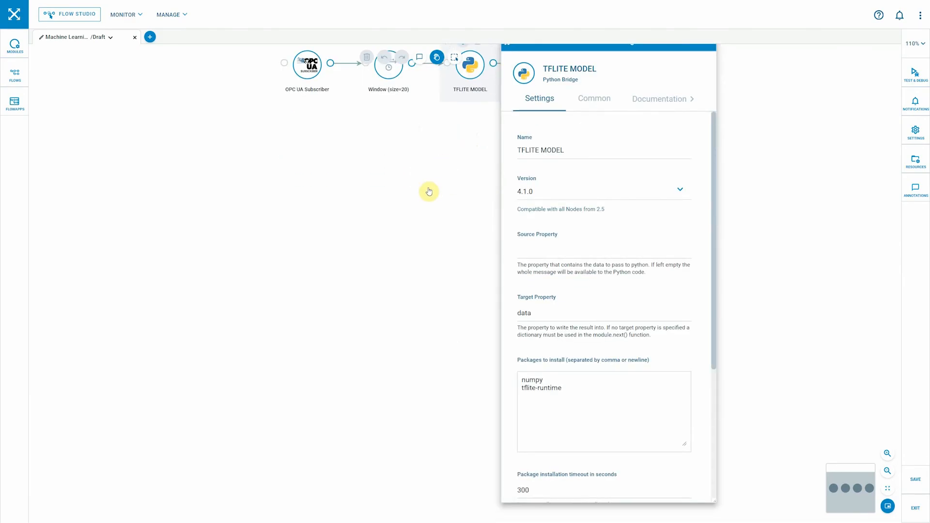
mouse_move(416, 221)
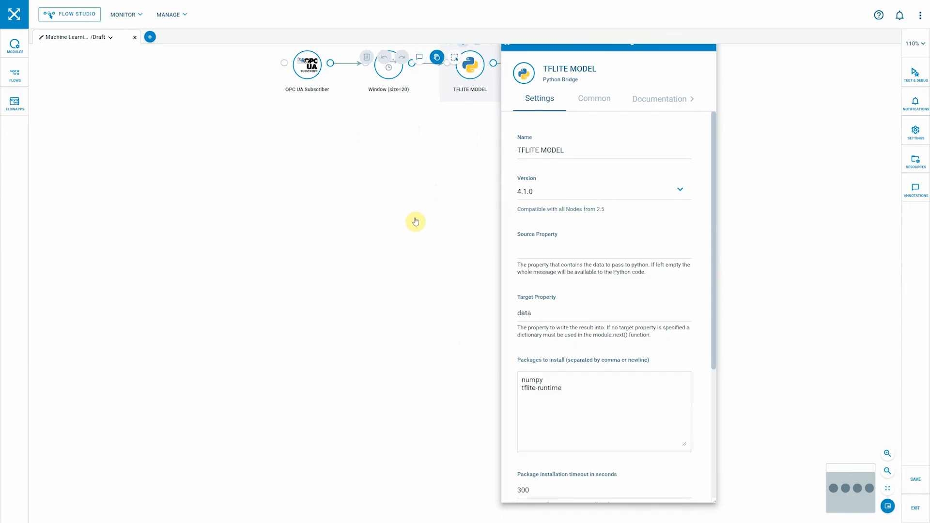
mouse_move(445, 218)
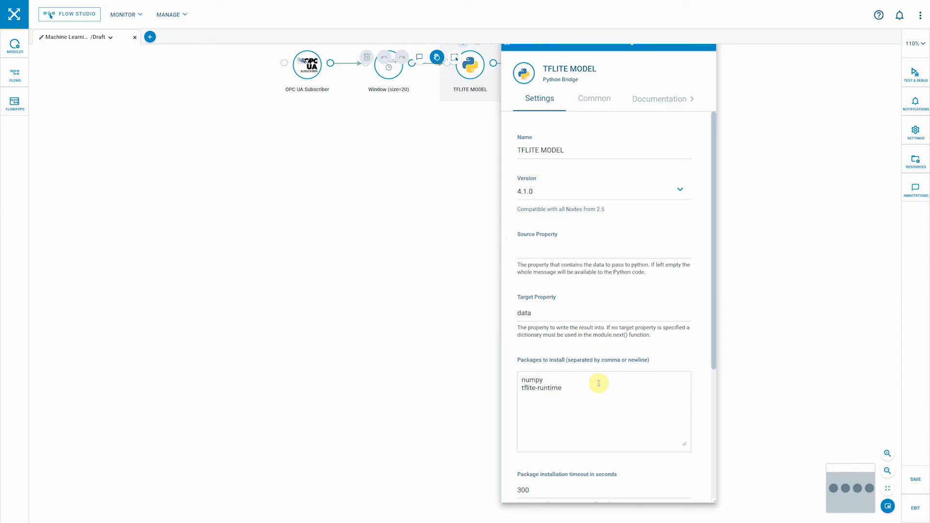
mouse_move(569, 370)
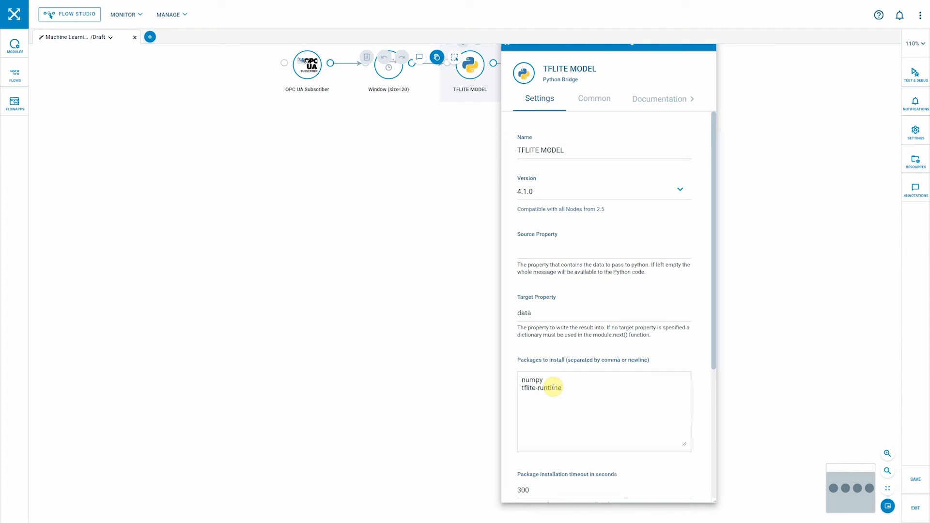
scroll(down, 3)
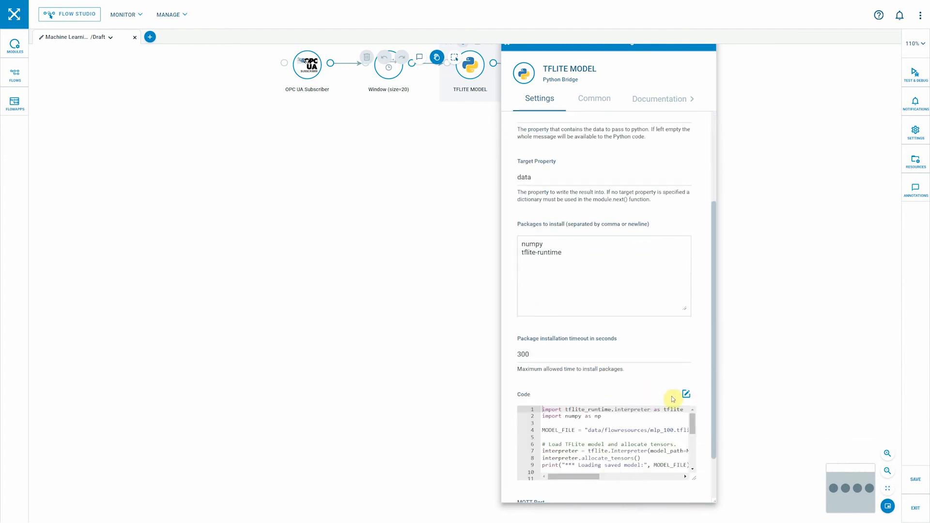
- Review the TFLITE MODEL Python code in the Code Editor, then close the settings
click(686, 394)
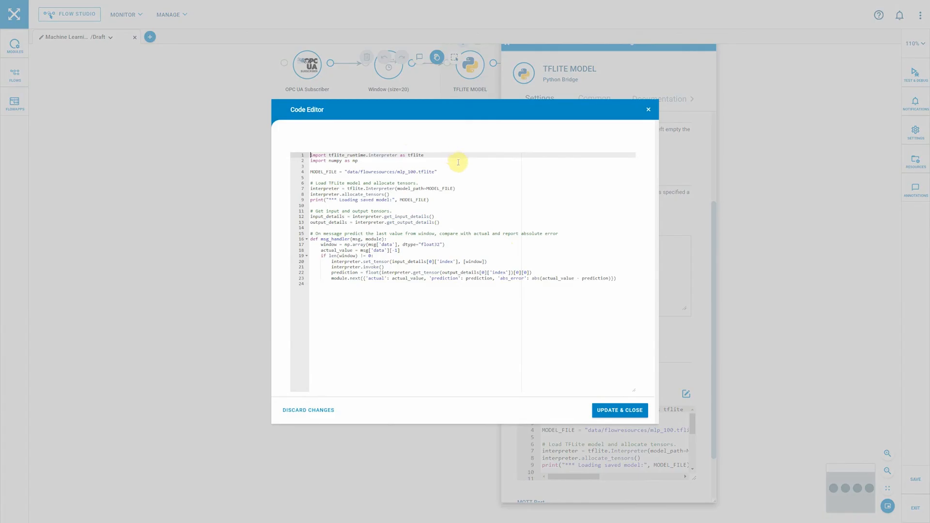
mouse_move(390, 164)
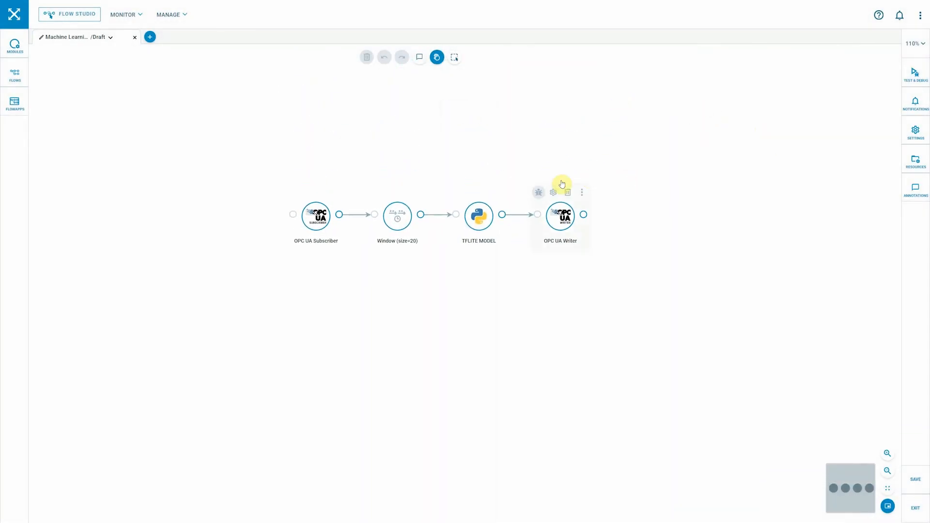
click(559, 215)
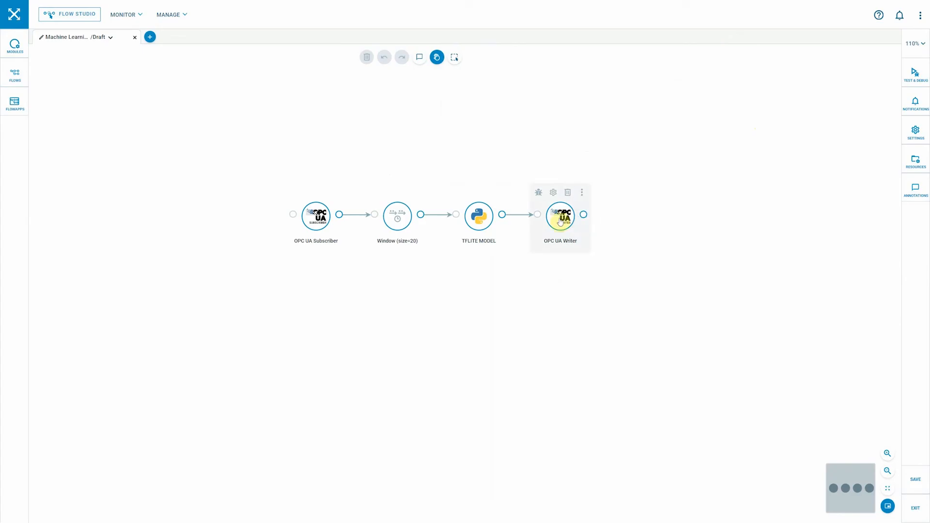